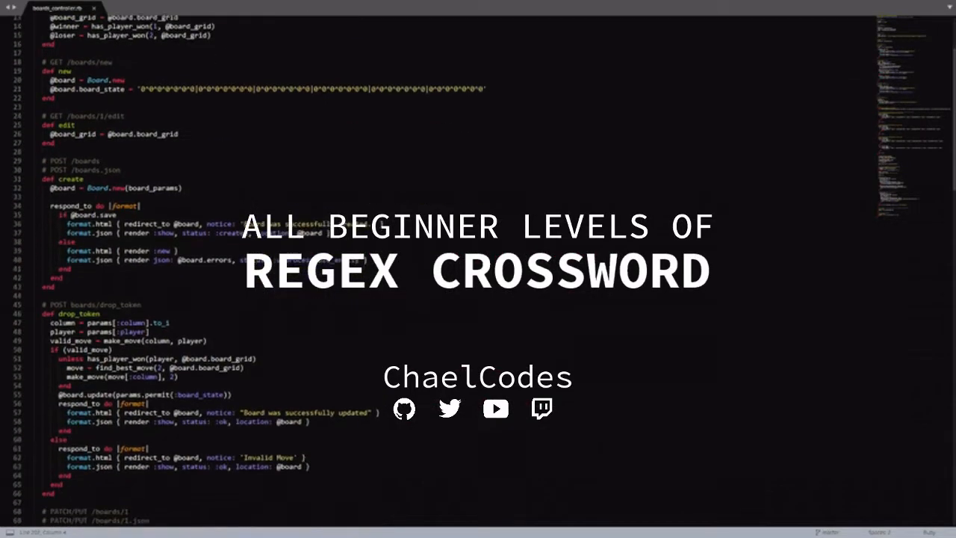
- Fill the Beatles grid's top row with the letters H and E
{"action": "scroll", "scroll_direction": "down", "scroll_amount": 3}
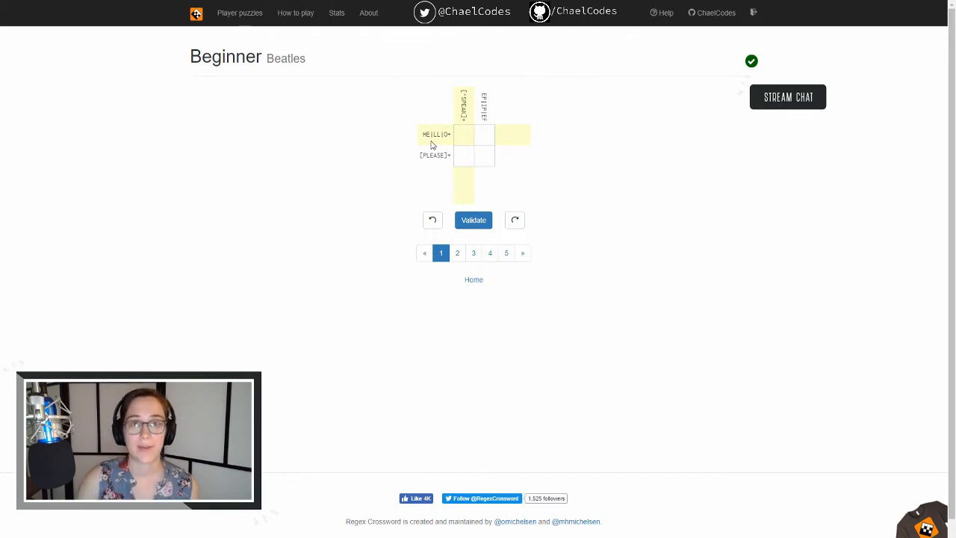
{"action": "left_click", "coordinate": [463, 134]}
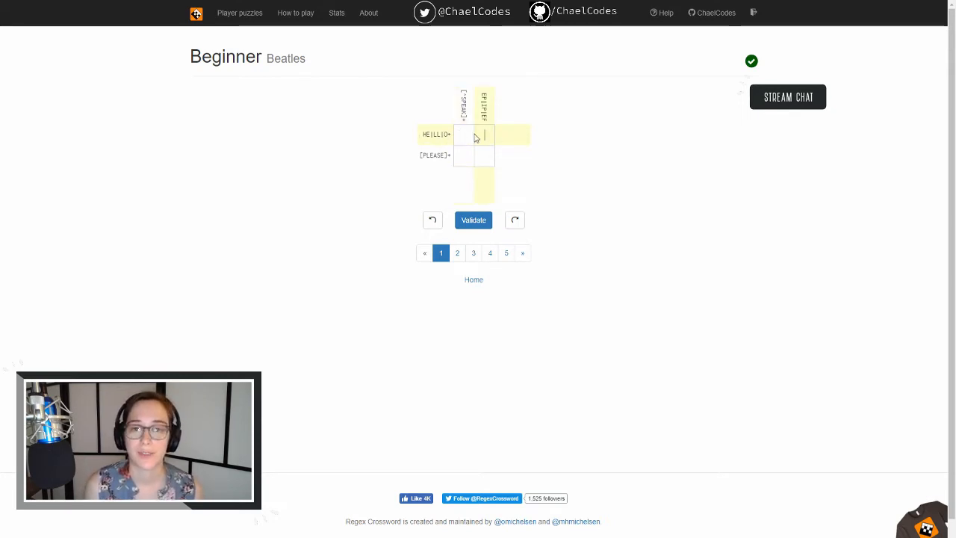
{"action": "mouse_move", "coordinate": [498, 137]}
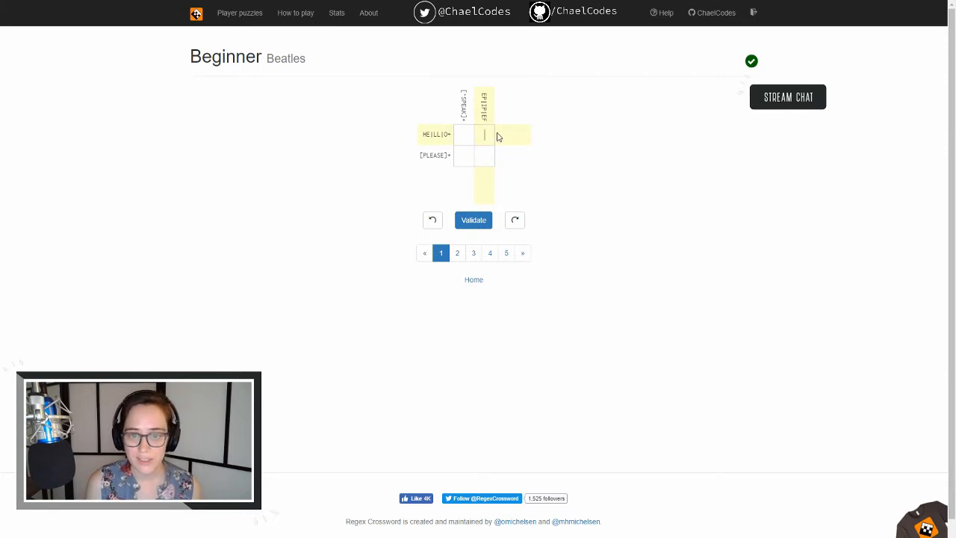
{"action": "mouse_move", "coordinate": [510, 112]}
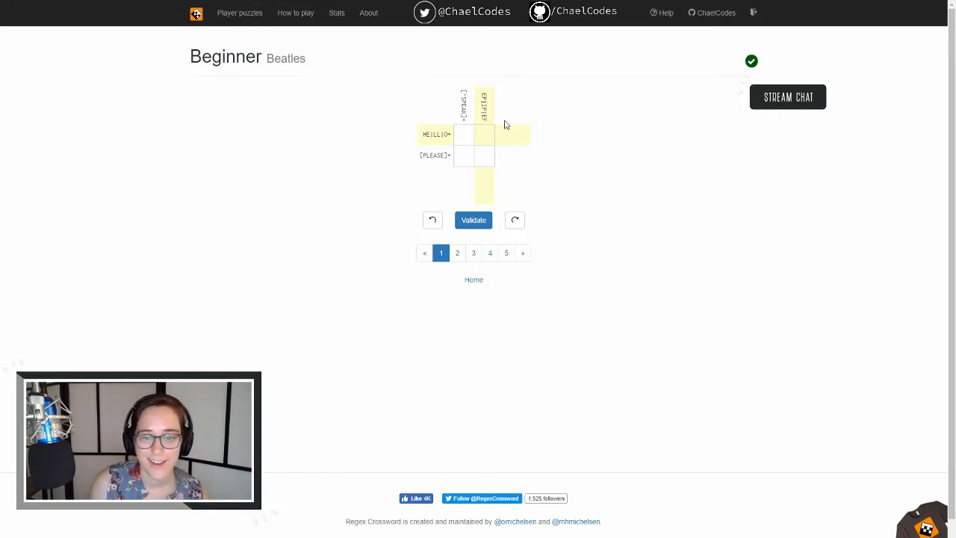
{"action": "left_click", "coordinate": [484, 134]}
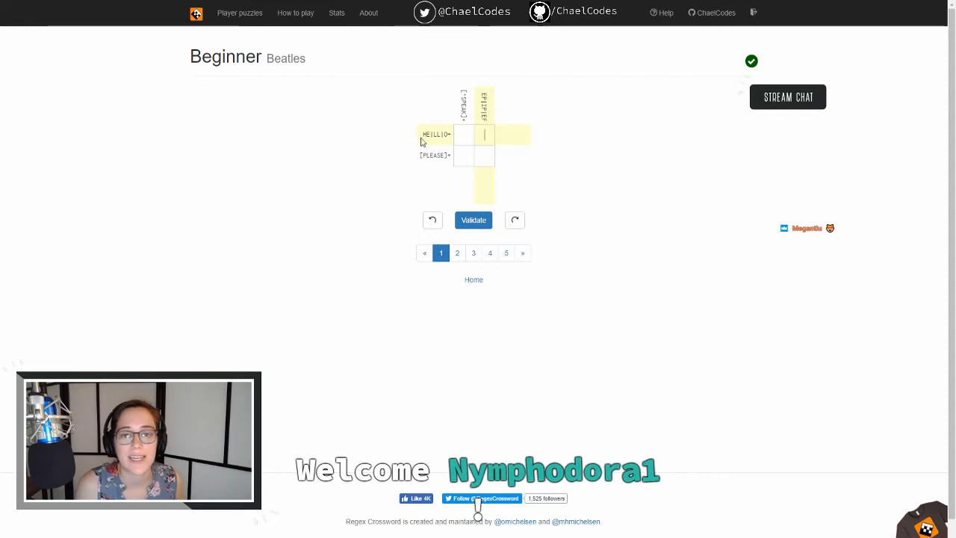
{"action": "left_click", "coordinate": [484, 135]}
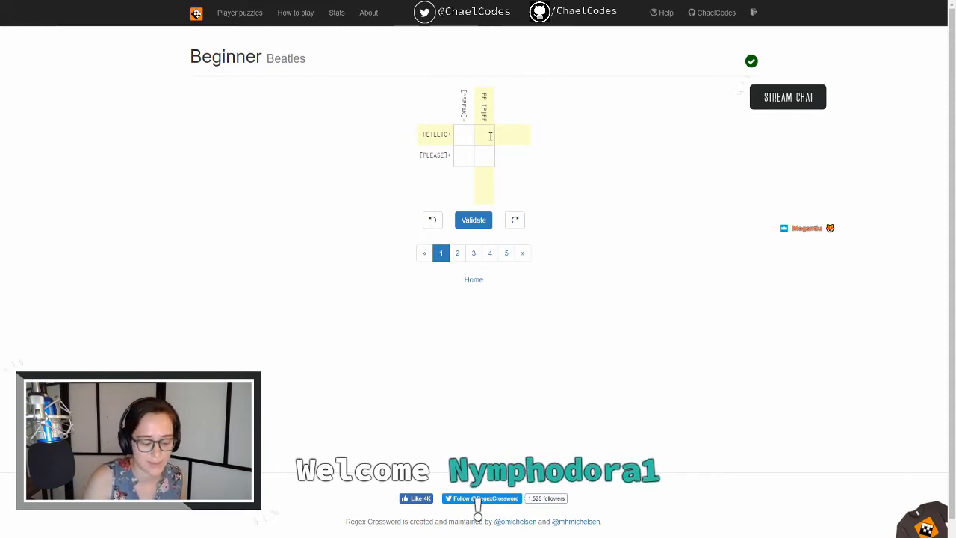
{"action": "type", "text": "E"}
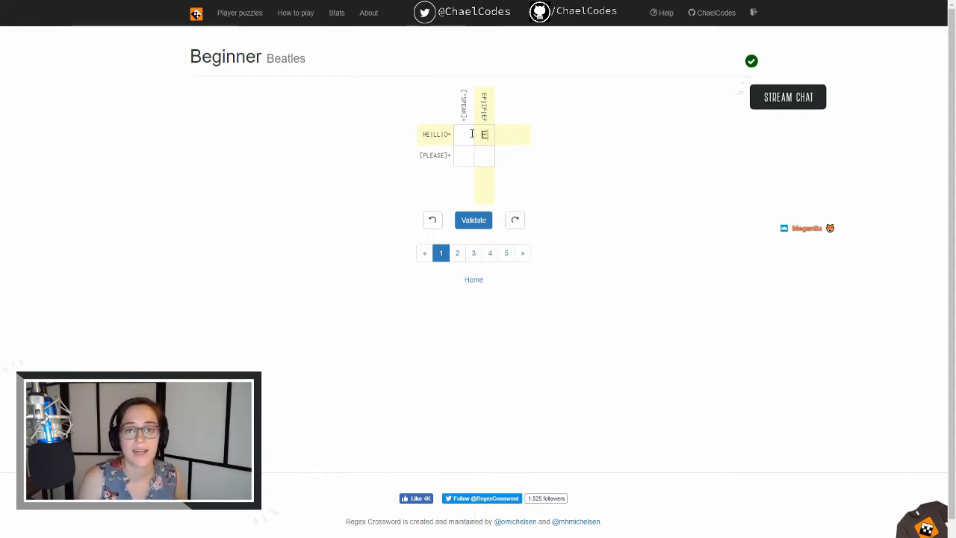
{"action": "type", "text": "H"}
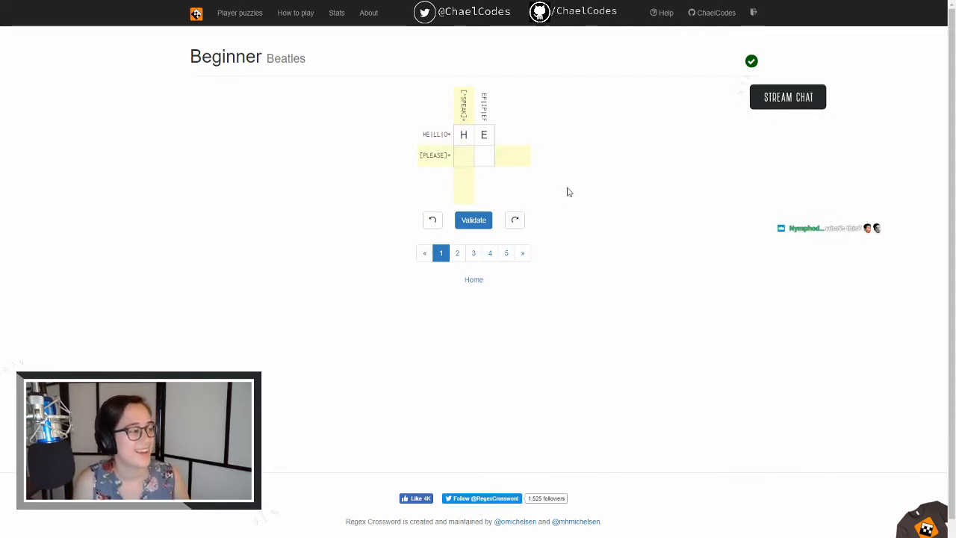
- Enter L and P in the bottom row and validate the Beatles grid
{"action": "left_click", "coordinate": [464, 155]}
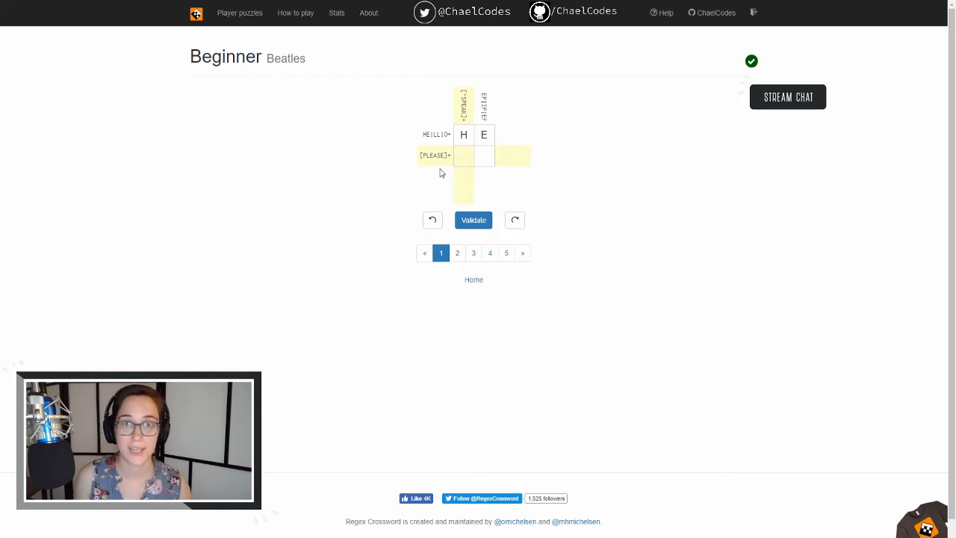
{"action": "mouse_move", "coordinate": [429, 163]}
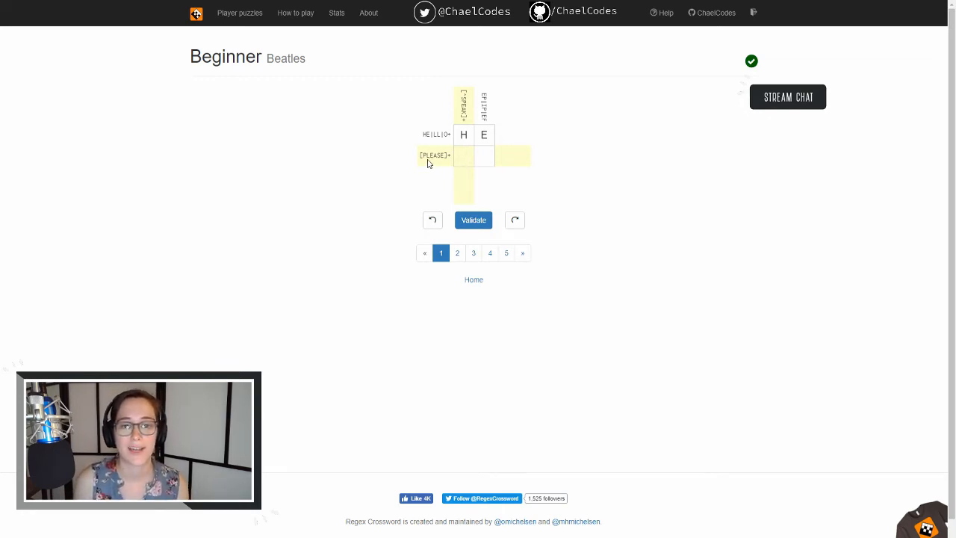
{"action": "left_click", "coordinate": [463, 156]}
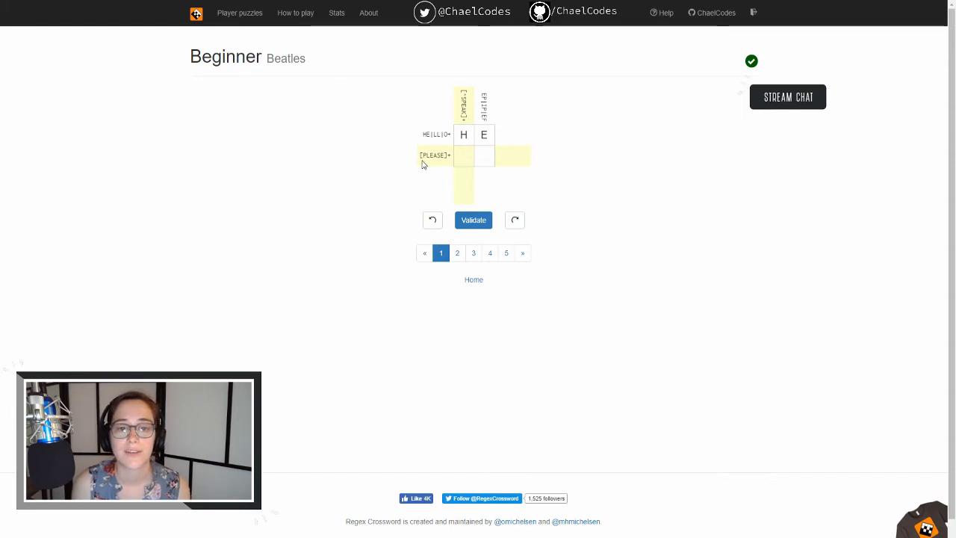
{"action": "mouse_move", "coordinate": [431, 176]}
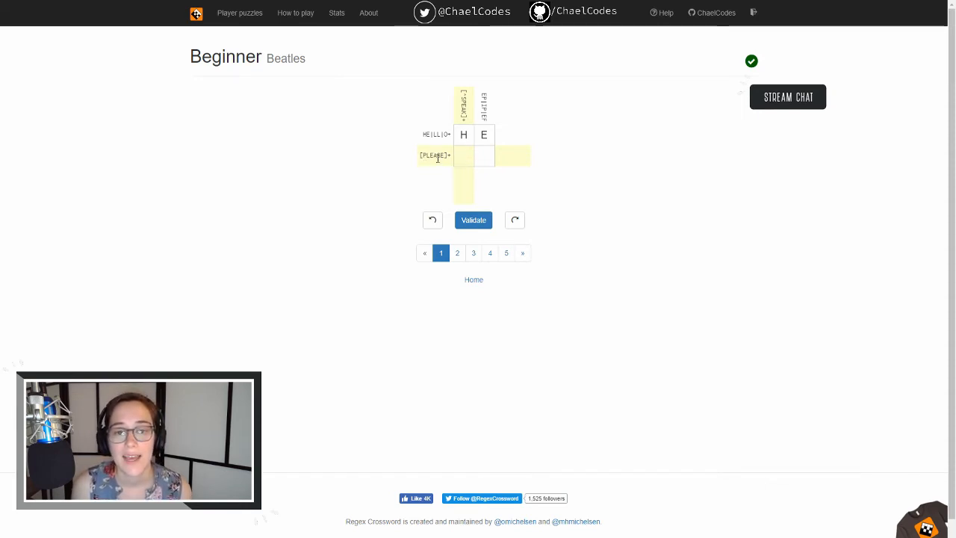
{"action": "left_click", "coordinate": [463, 156]}
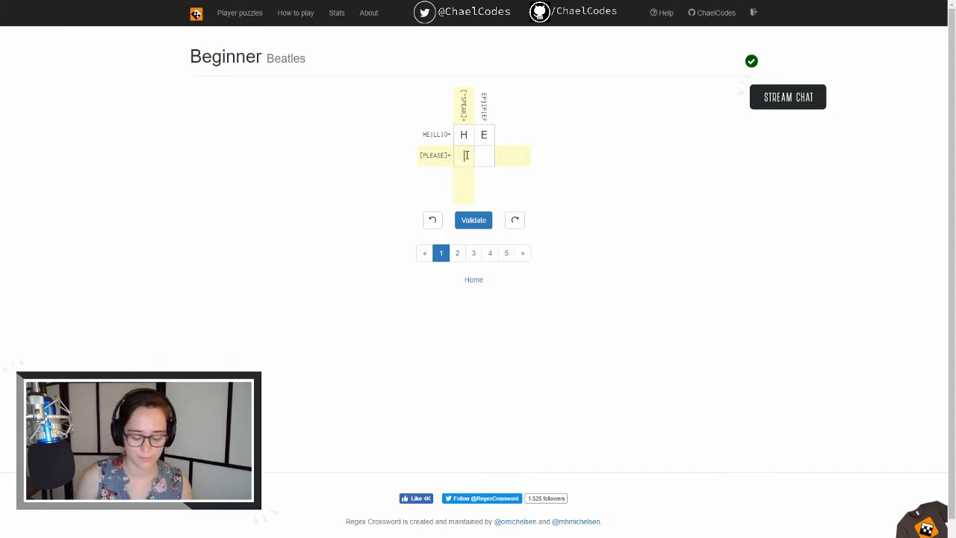
{"action": "type", "text": "L"}
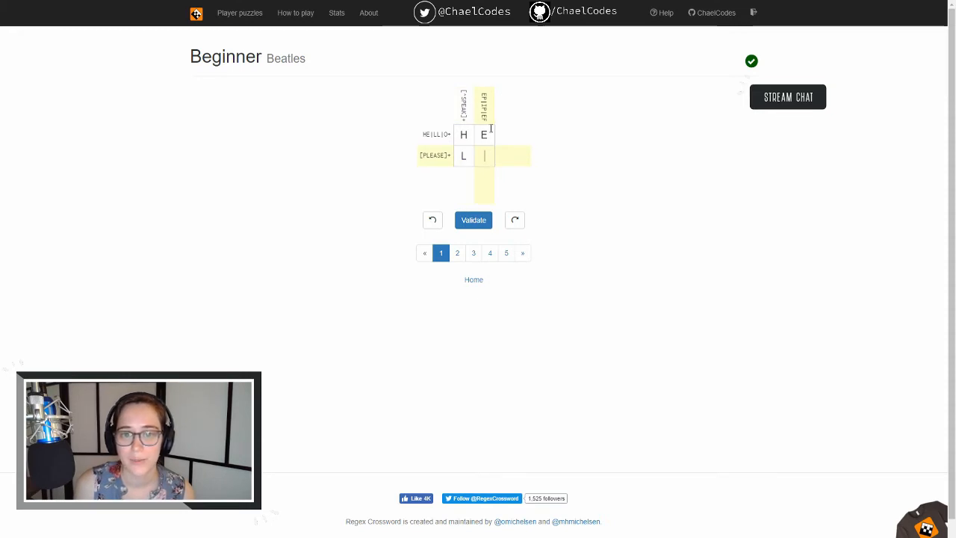
{"action": "mouse_move", "coordinate": [500, 156]}
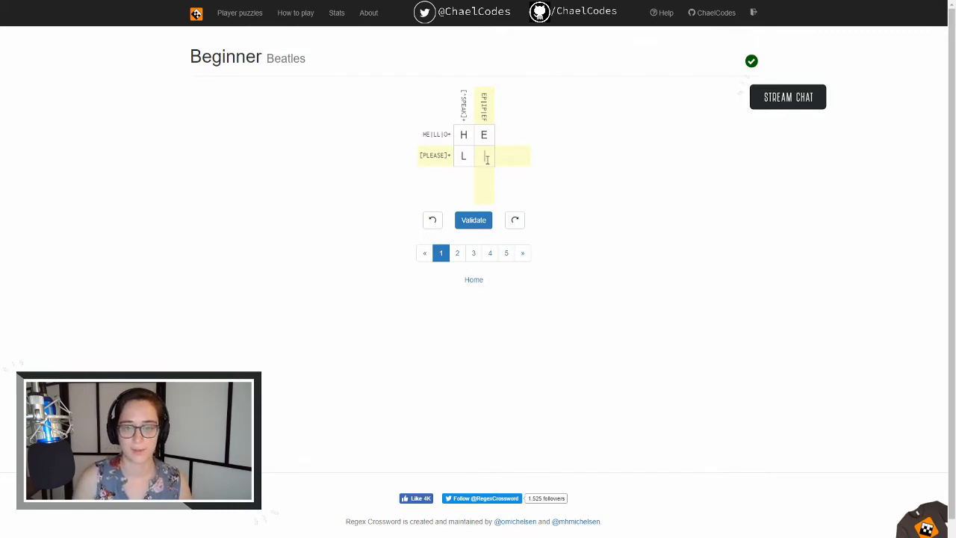
{"action": "type", "text": "P"}
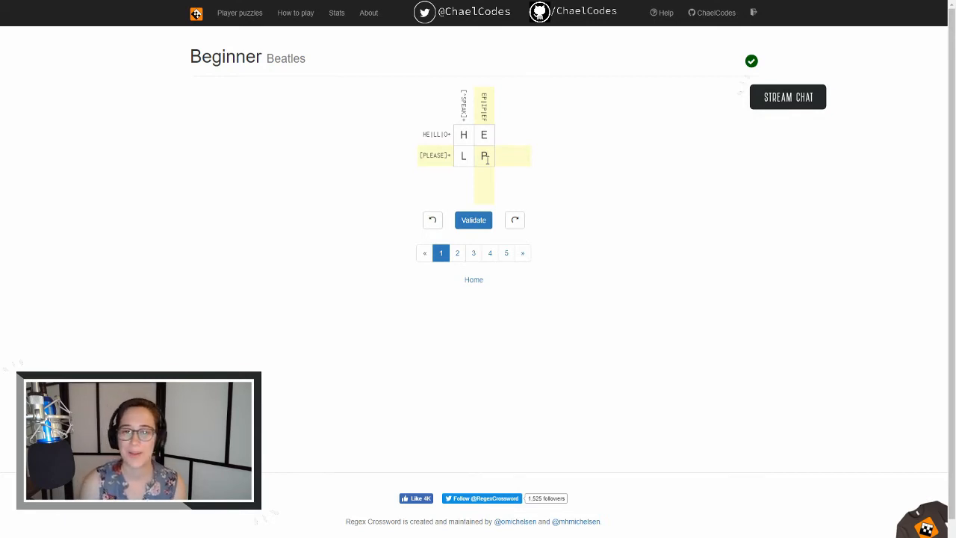
{"action": "left_click", "coordinate": [473, 219]}
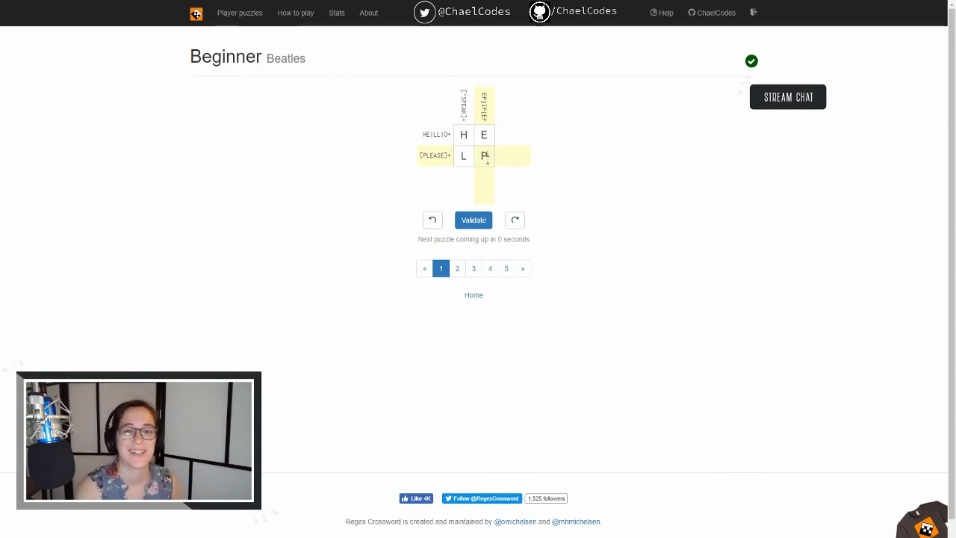
- Advance to the Naughty puzzle and inspect its grid cells and clue labels
{"action": "left_click", "coordinate": [457, 268]}
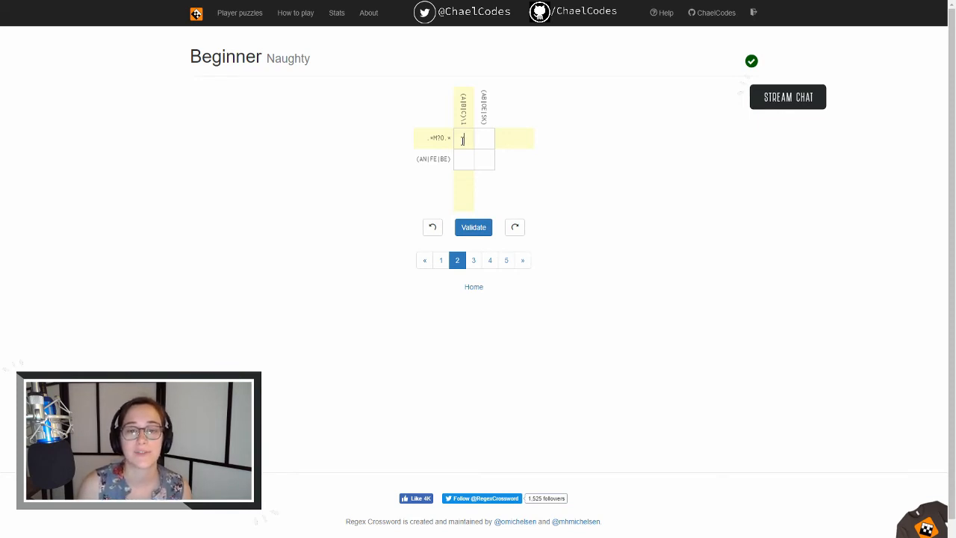
{"action": "left_click", "coordinate": [463, 158]}
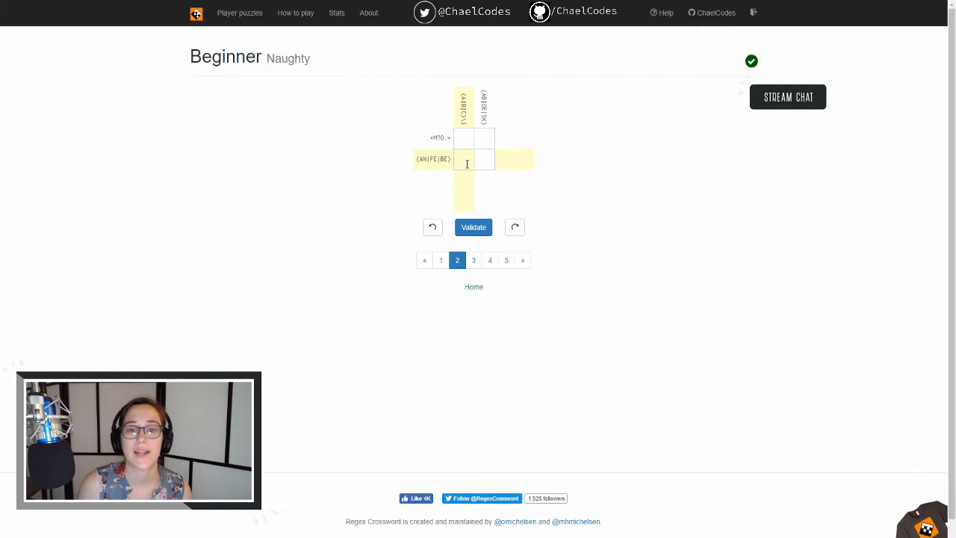
{"action": "left_click", "coordinate": [464, 138]}
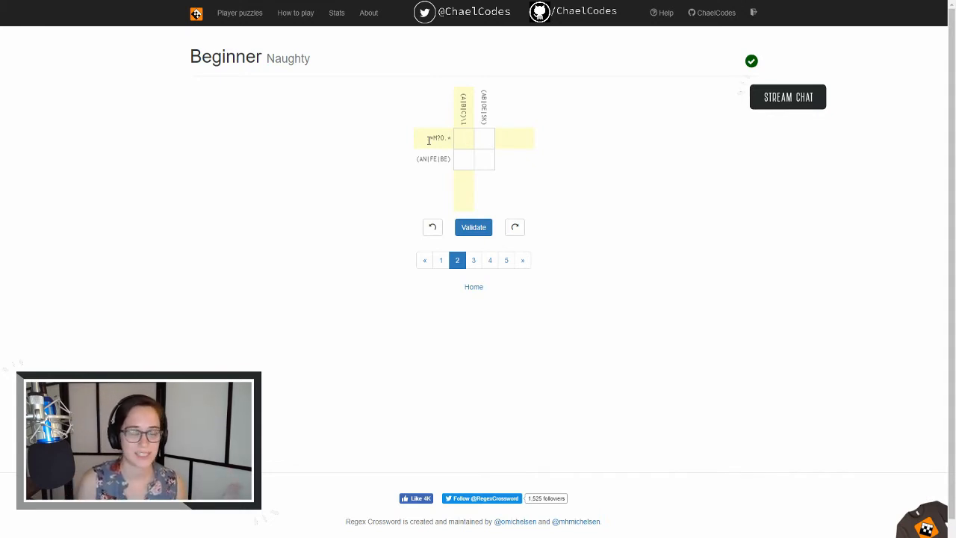
{"action": "left_click", "coordinate": [463, 138]}
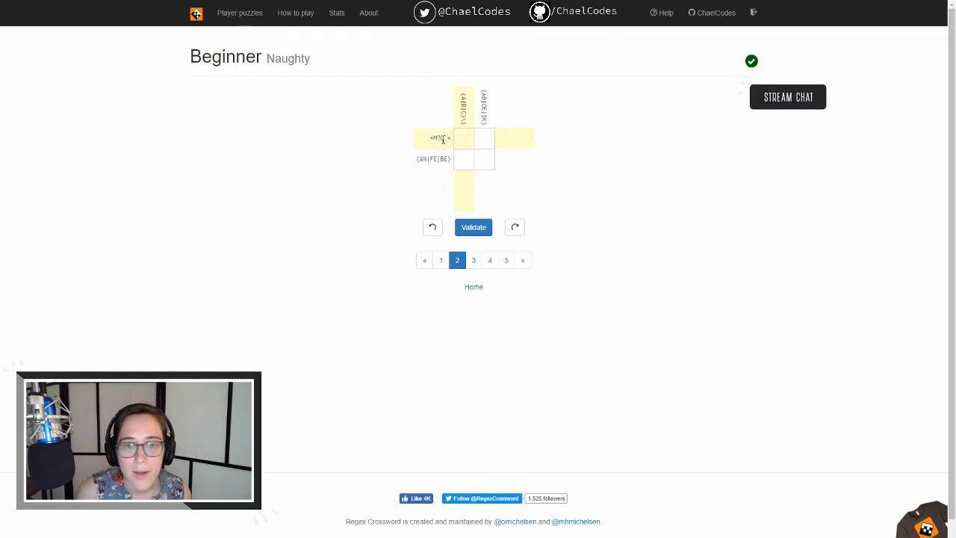
{"action": "left_click", "coordinate": [439, 138]}
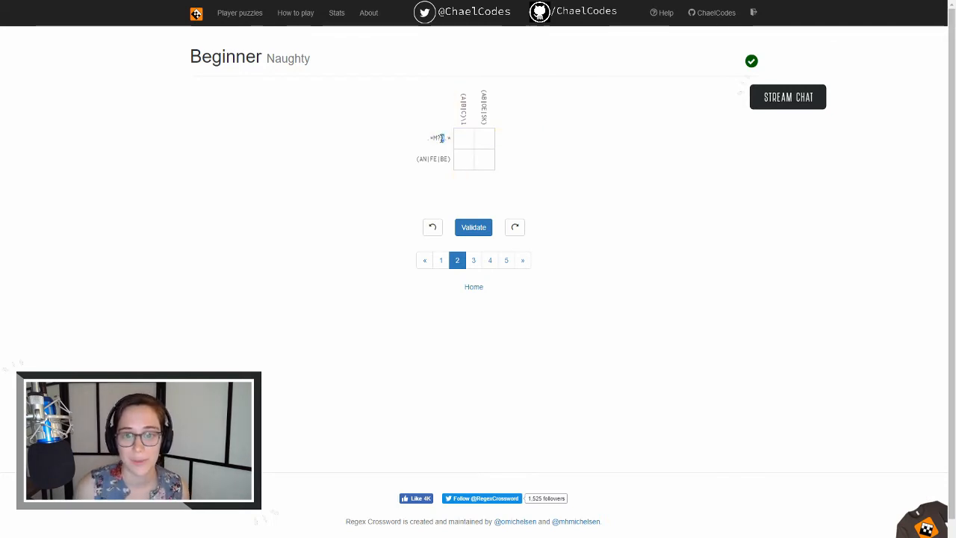
{"action": "left_click", "coordinate": [464, 138]}
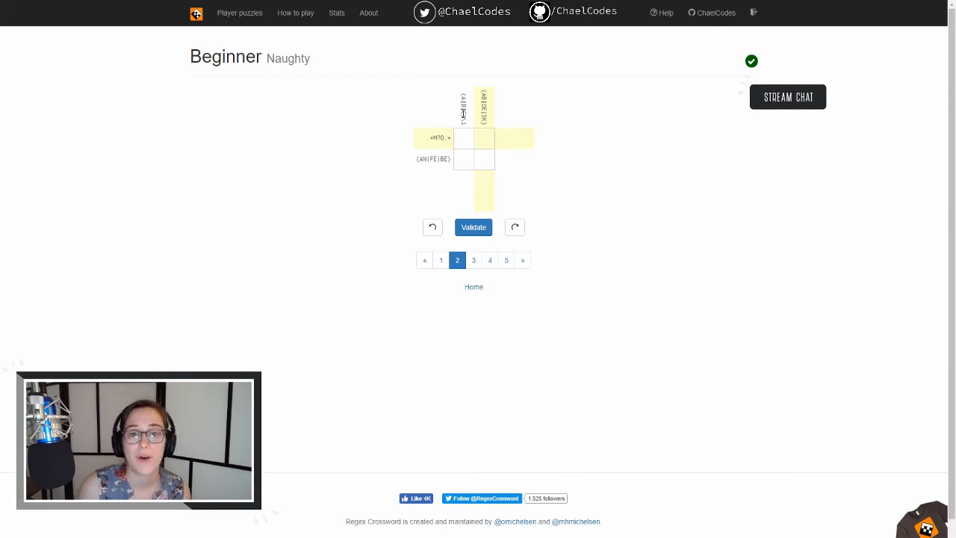
- Enter O in the top-right square of the Naughty grid
{"action": "left_click", "coordinate": [483, 141]}
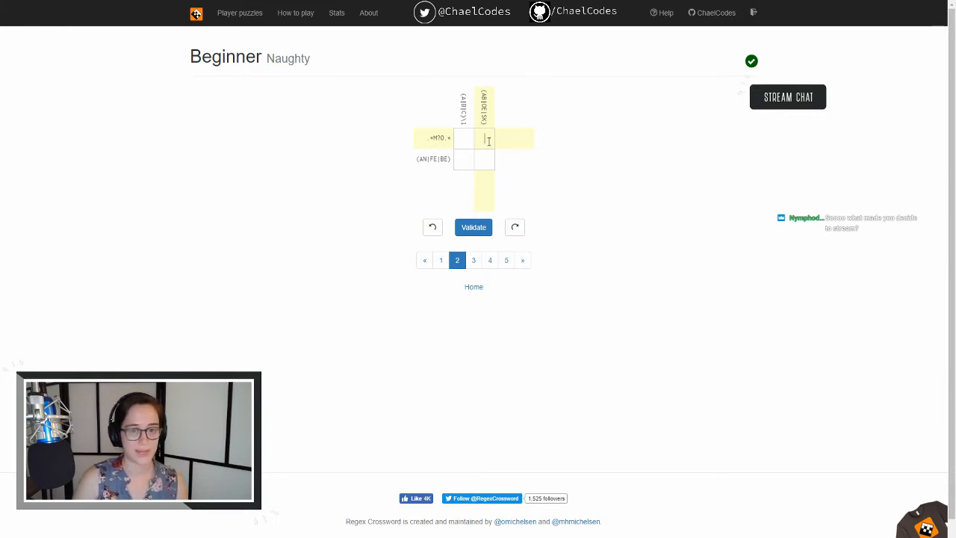
{"action": "type", "text": "O"}
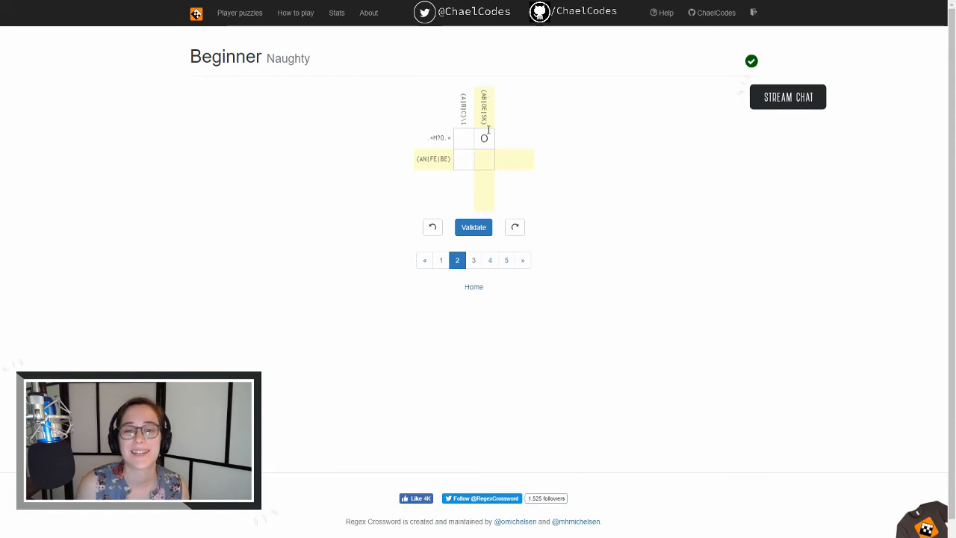
- Fill Naughty's bottom row with B and E
{"action": "left_click", "coordinate": [484, 159]}
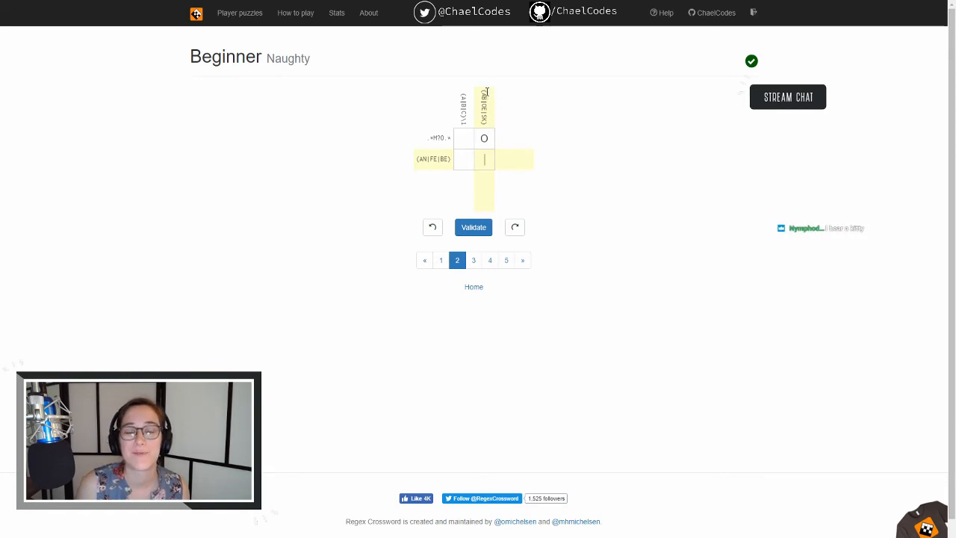
{"action": "mouse_move", "coordinate": [498, 115]}
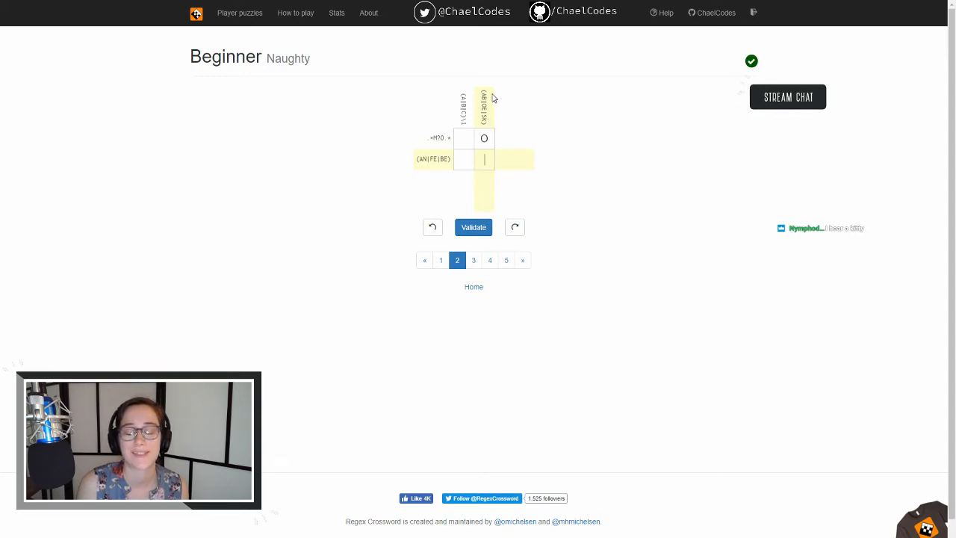
{"action": "mouse_move", "coordinate": [504, 105]}
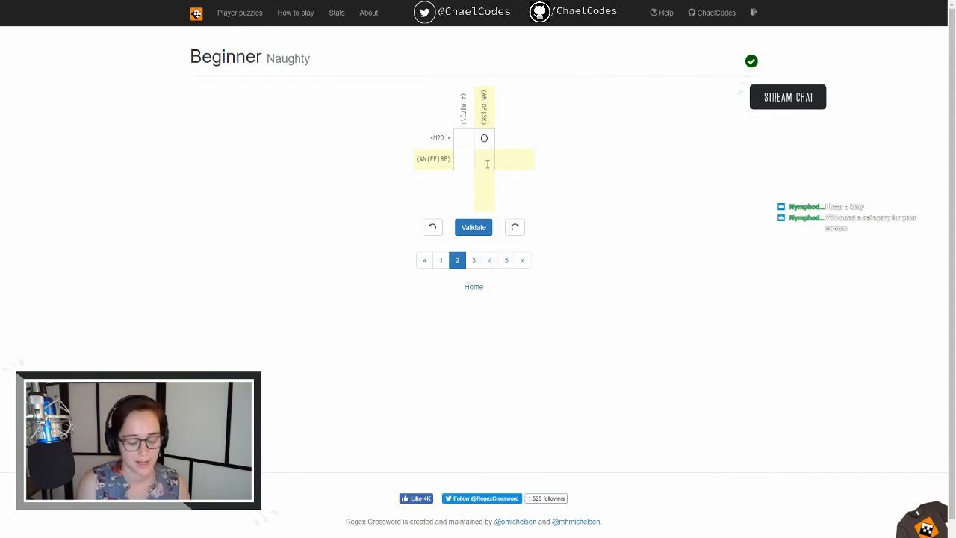
{"action": "type", "text": "E"}
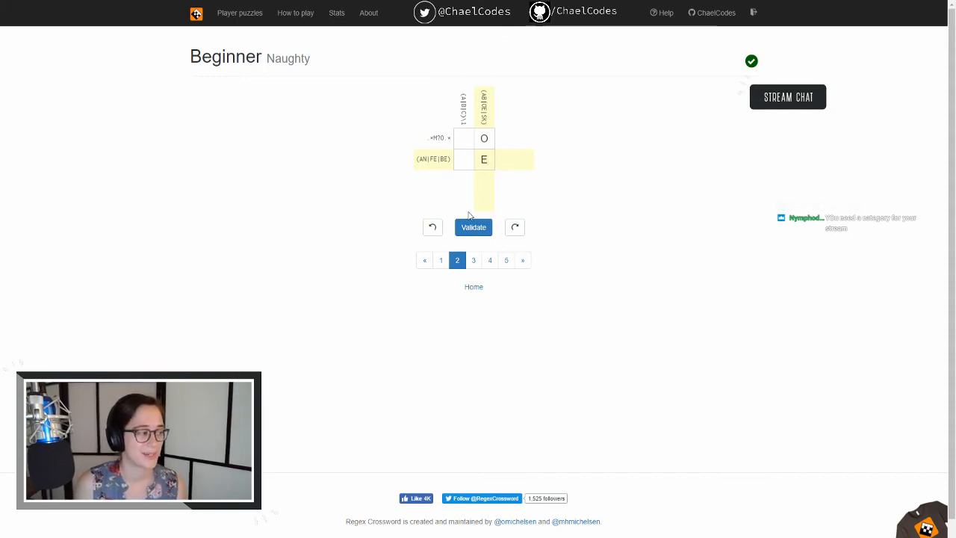
{"action": "mouse_move", "coordinate": [443, 178]}
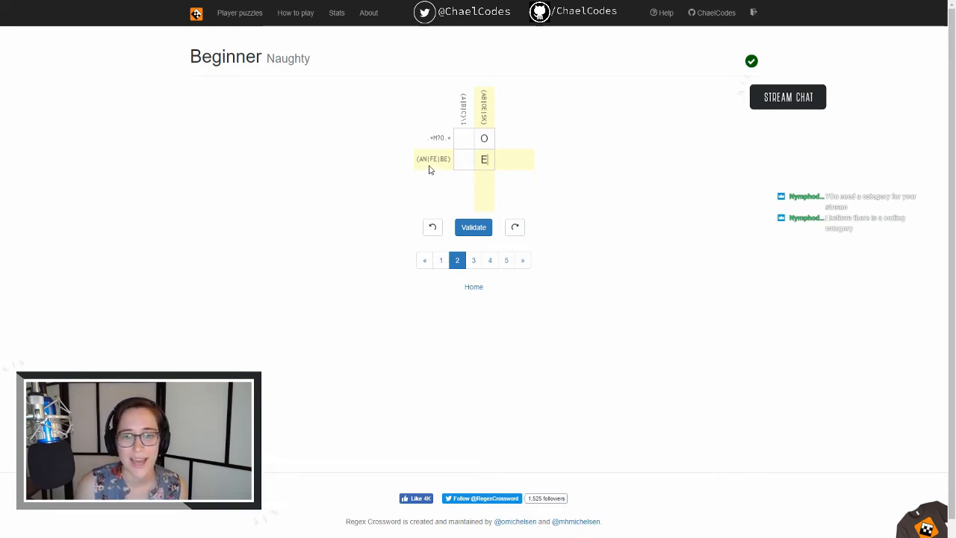
{"action": "left_click", "coordinate": [463, 159]}
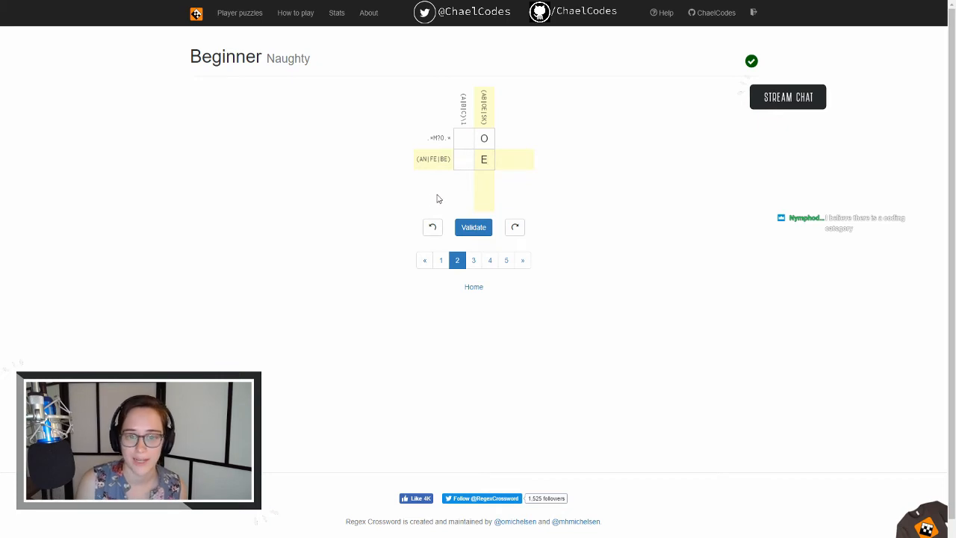
{"action": "left_click", "coordinate": [463, 159]}
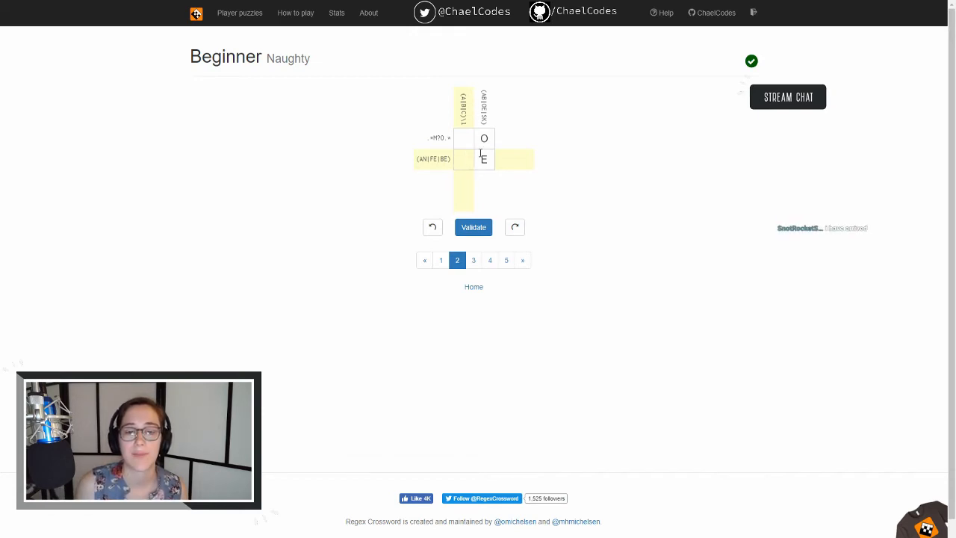
{"action": "type", "text": "B"}
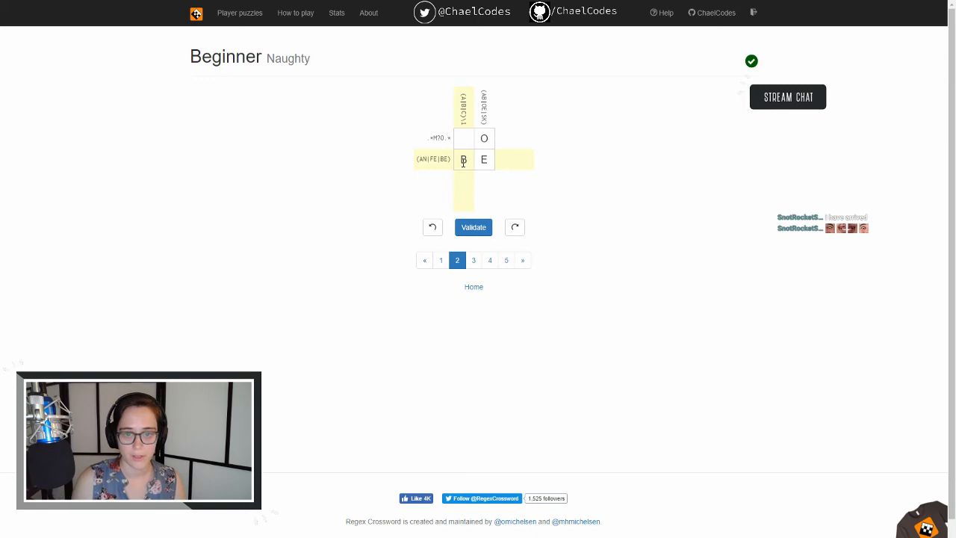
- Put B in the top-left square, then validate and advance to Ghost
{"action": "left_click", "coordinate": [463, 138]}
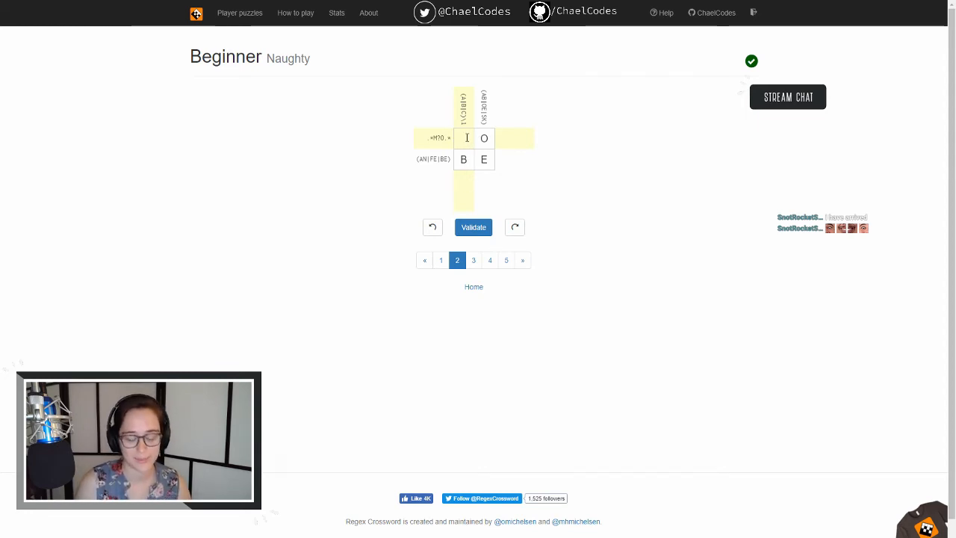
{"action": "type", "text": "B"}
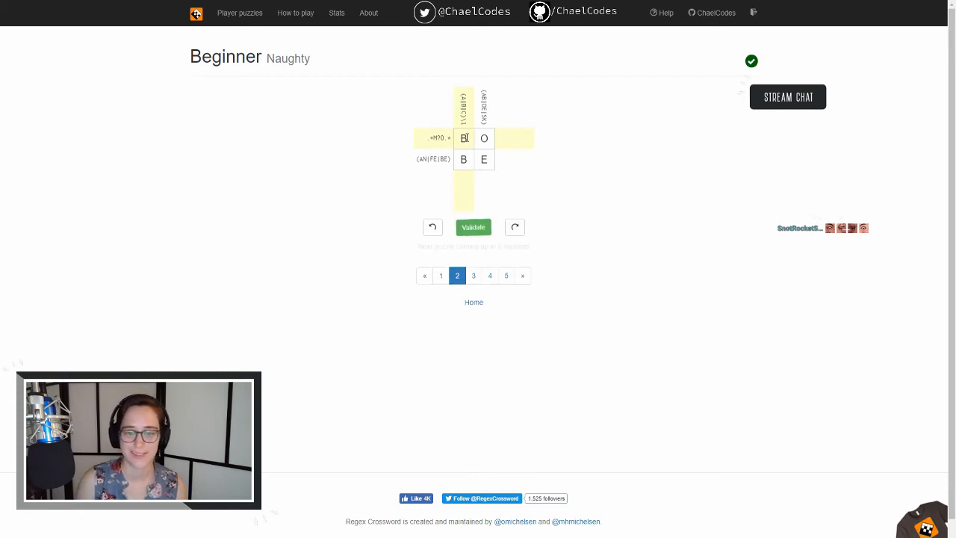
{"action": "left_click", "coordinate": [473, 227]}
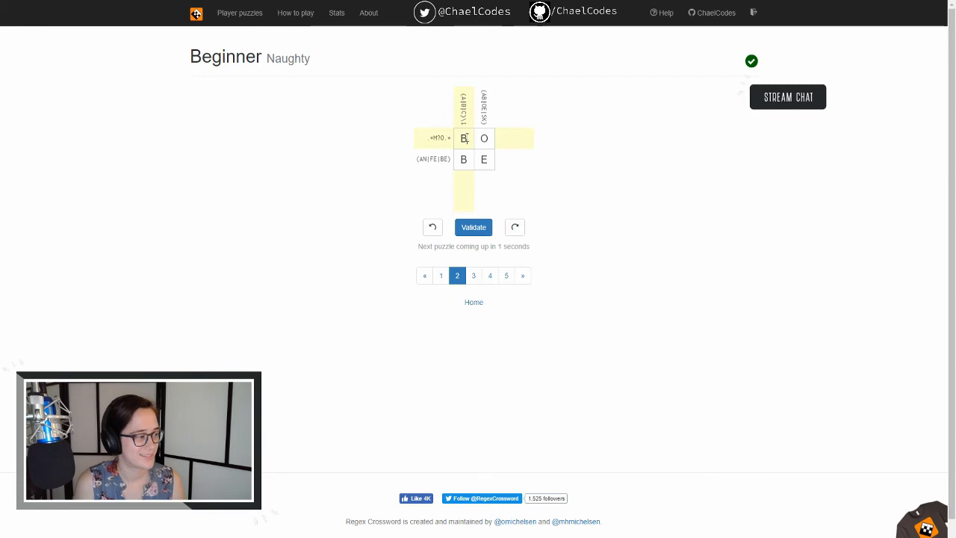
{"action": "left_click", "coordinate": [474, 274]}
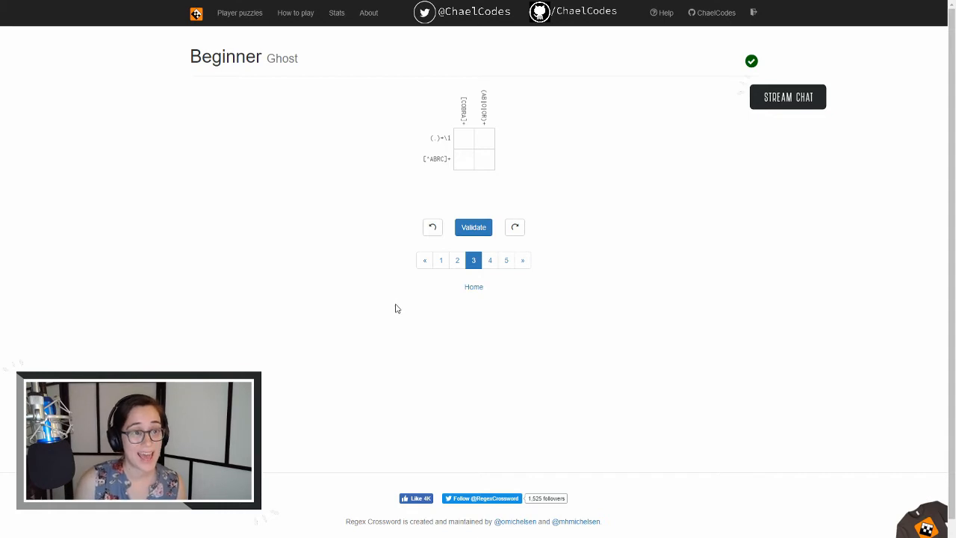
- Study the Ghost clues and enter O in the bottom-left square
{"action": "left_click", "coordinate": [483, 138]}
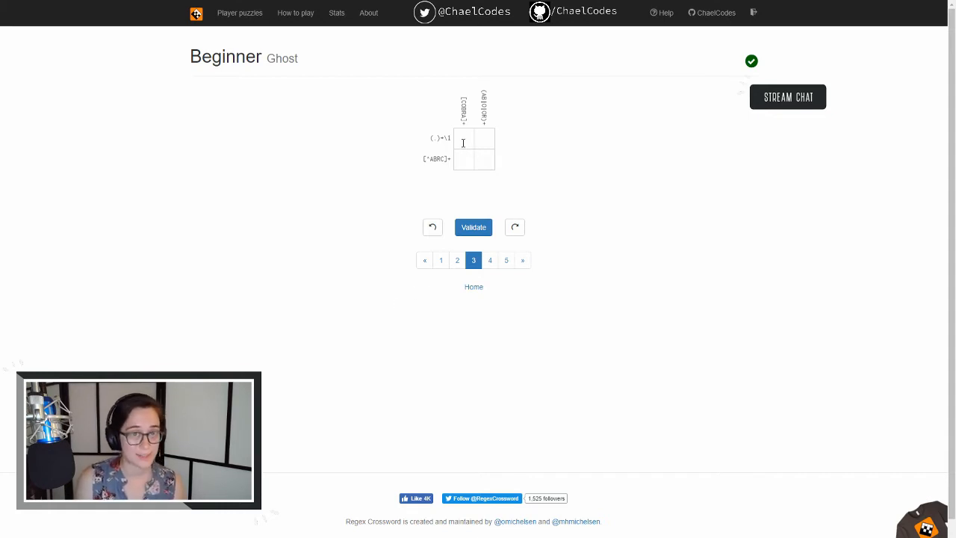
{"action": "left_click", "coordinate": [464, 138]}
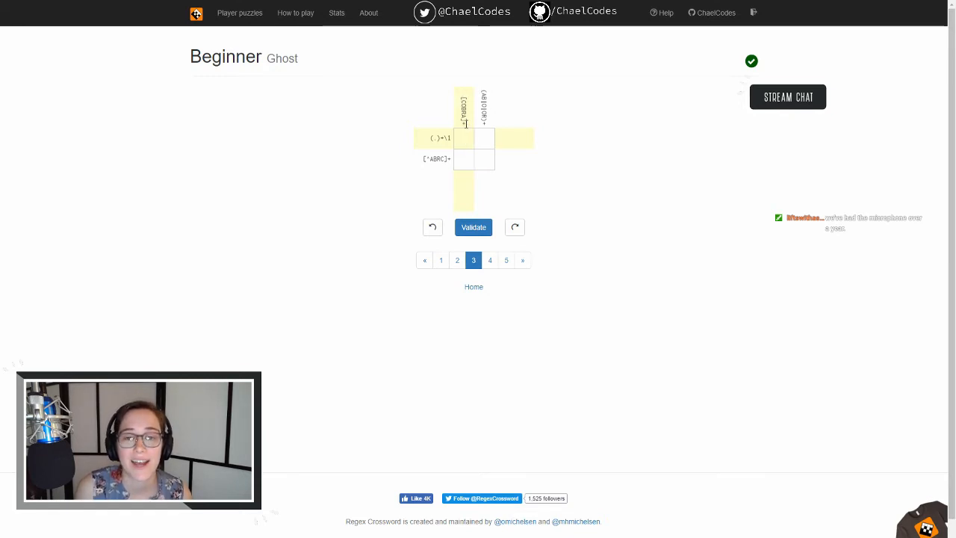
{"action": "left_click", "coordinate": [465, 139]}
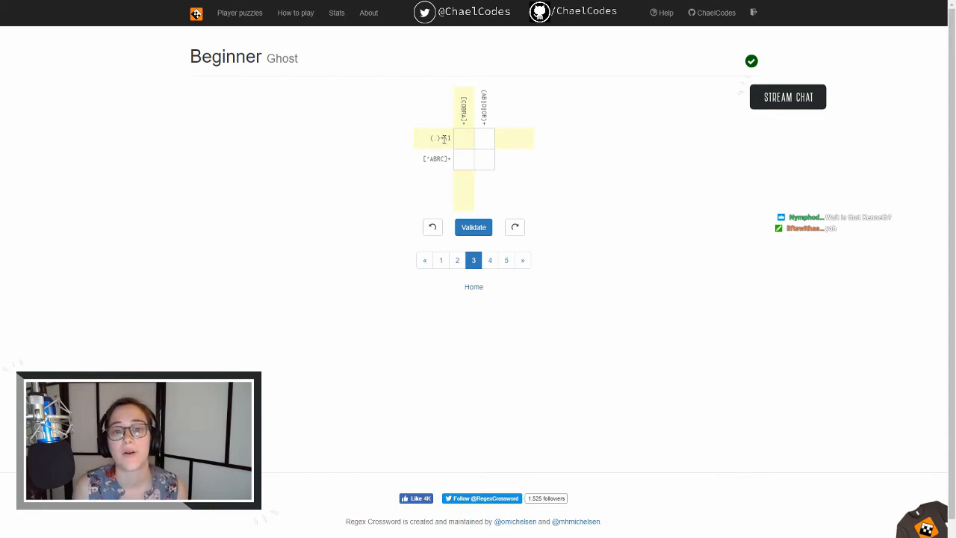
{"action": "left_click", "coordinate": [447, 138]}
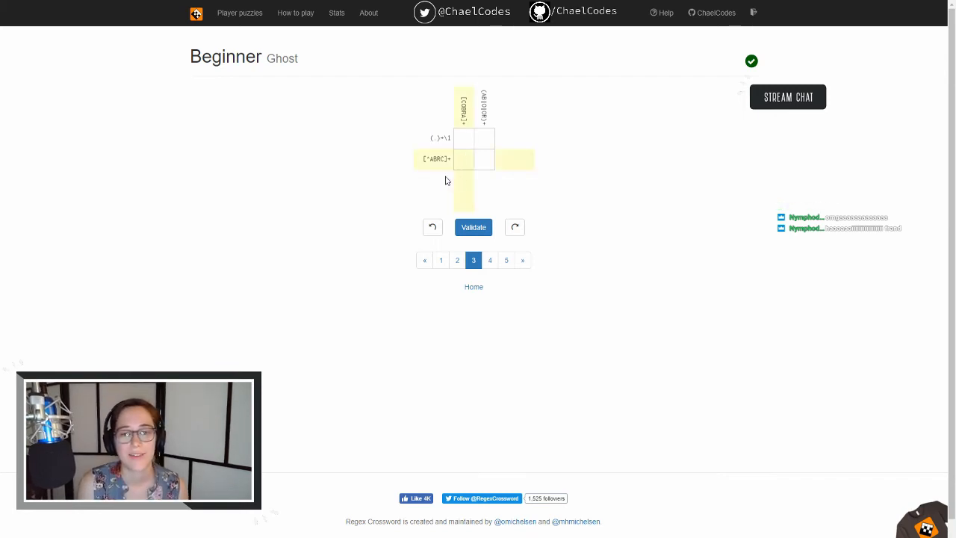
{"action": "left_click", "coordinate": [465, 159]}
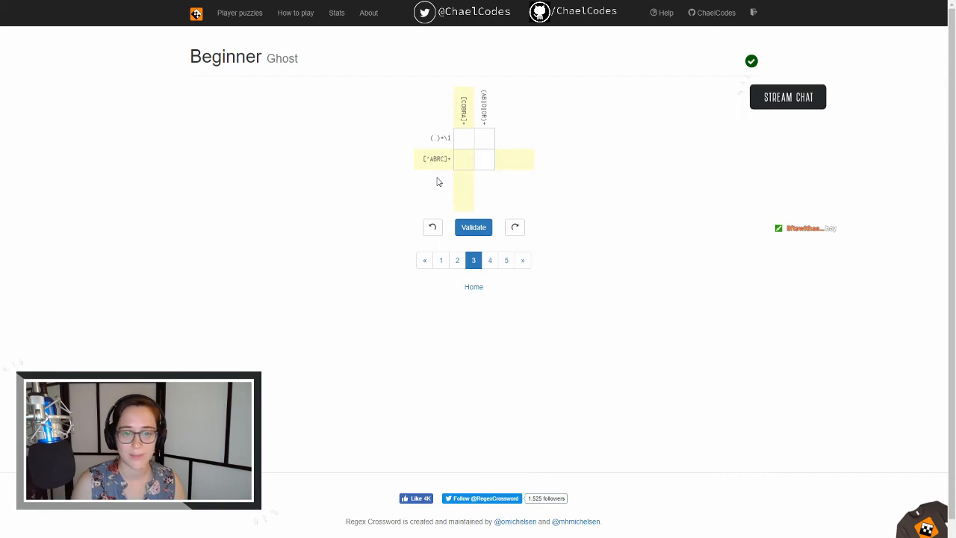
{"action": "type", "text": "O"}
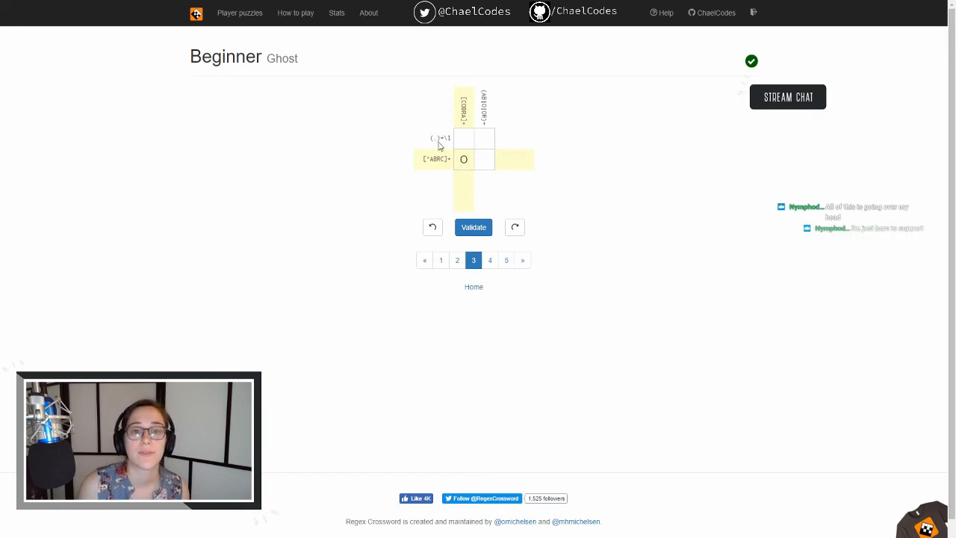
- Enter O in Ghost's top-left, bottom-right and top-right squares
{"action": "left_click", "coordinate": [463, 138]}
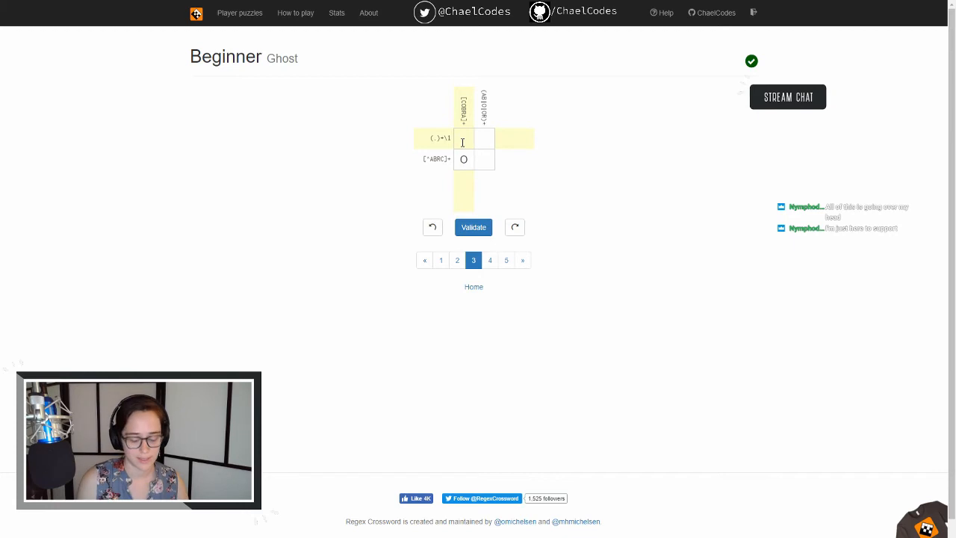
{"action": "type", "text": "O"}
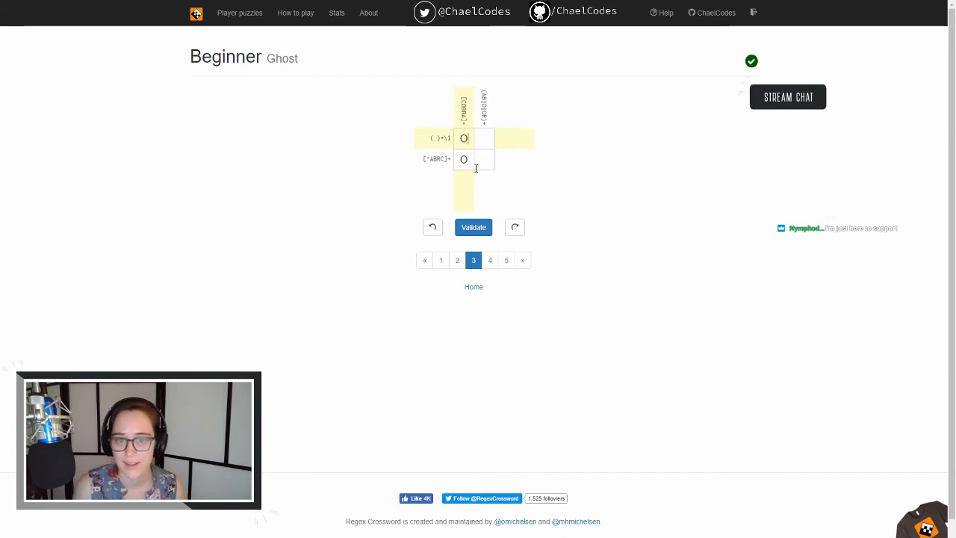
{"action": "left_click", "coordinate": [481, 159]}
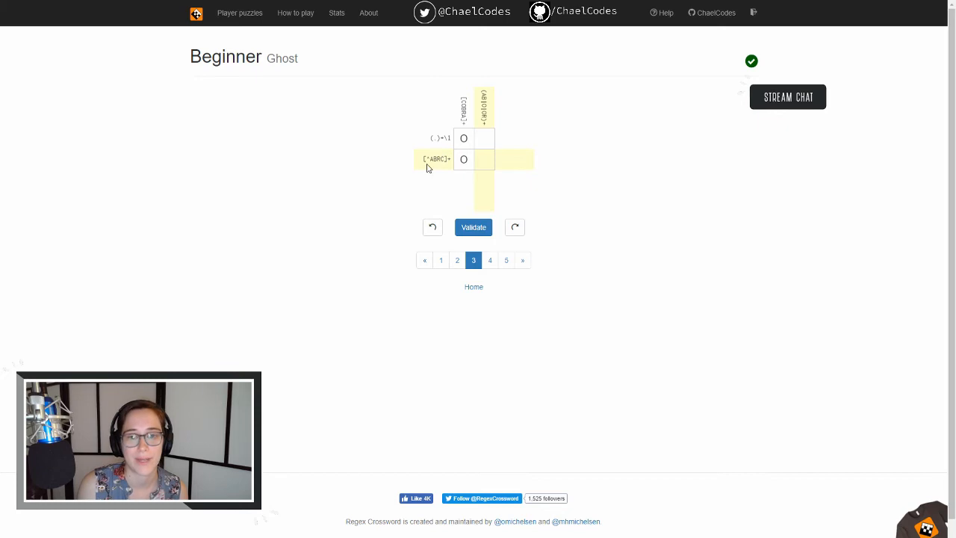
{"action": "mouse_move", "coordinate": [449, 182]}
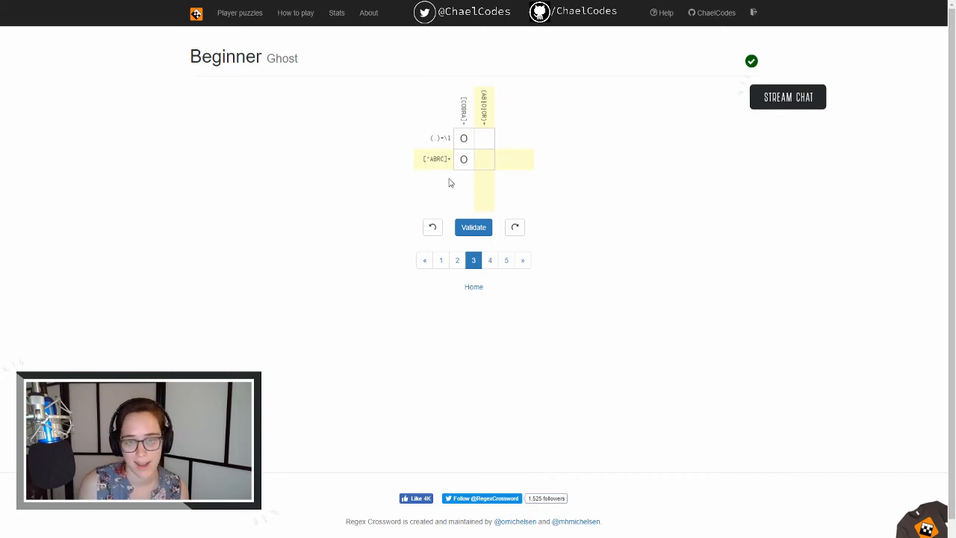
{"action": "mouse_move", "coordinate": [495, 182]}
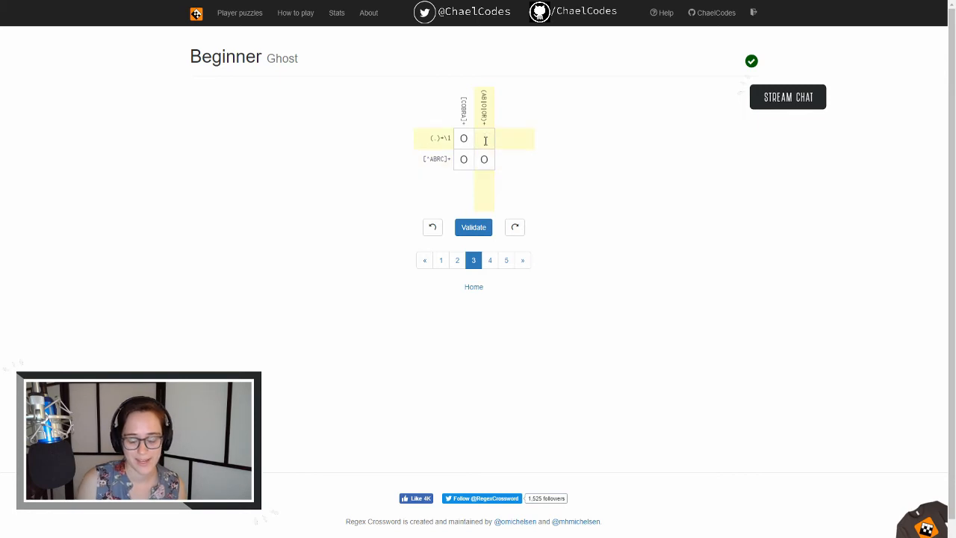
{"action": "type", "text": "O"}
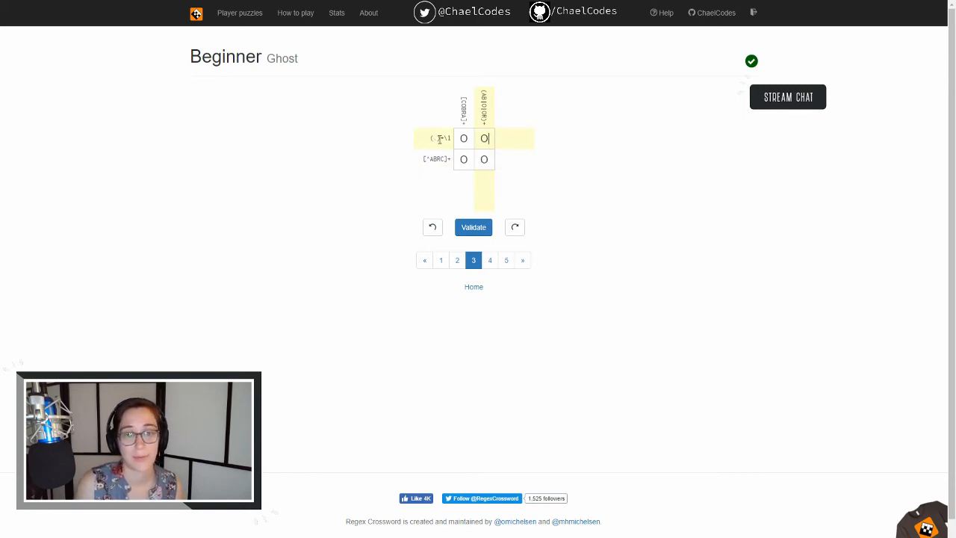
{"action": "mouse_move", "coordinate": [605, 167]}
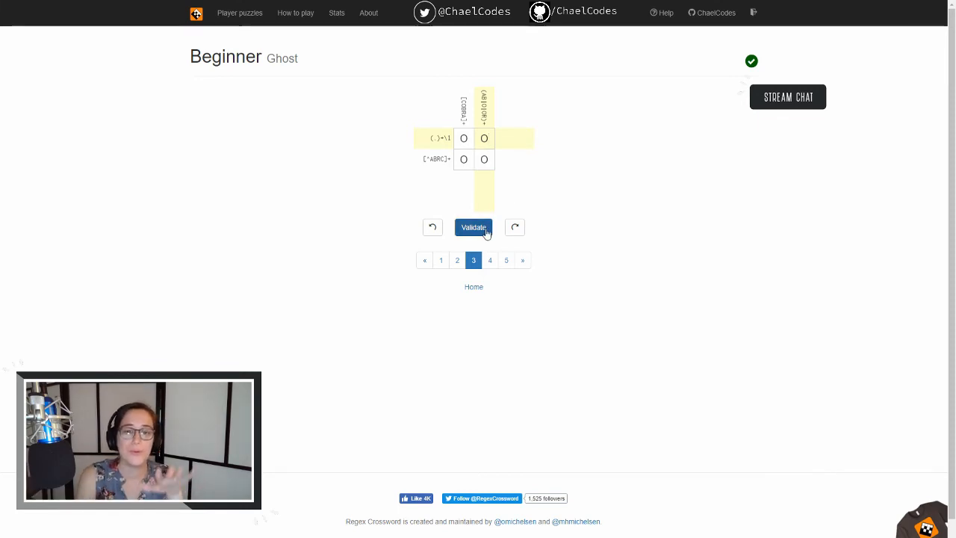
{"action": "left_click", "coordinate": [473, 227]}
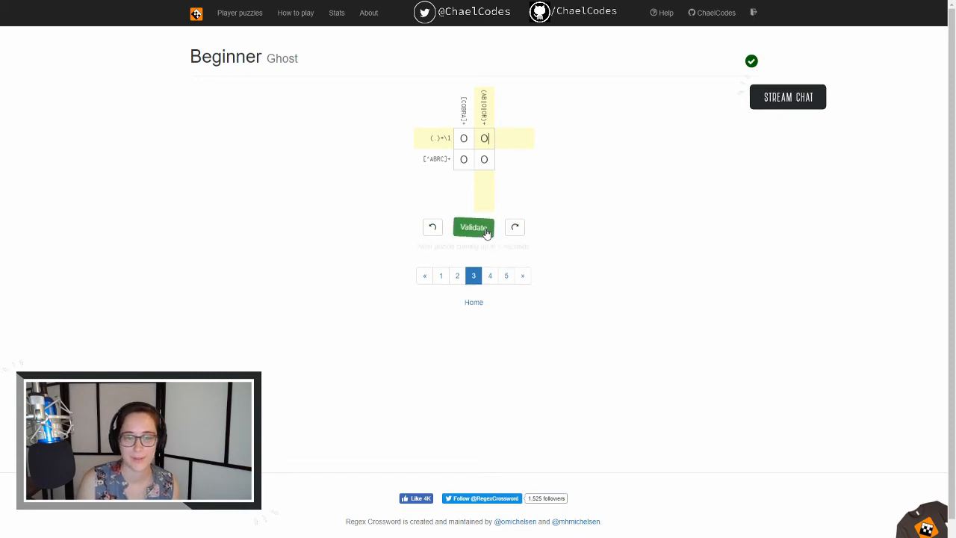
{"action": "left_click", "coordinate": [474, 227]}
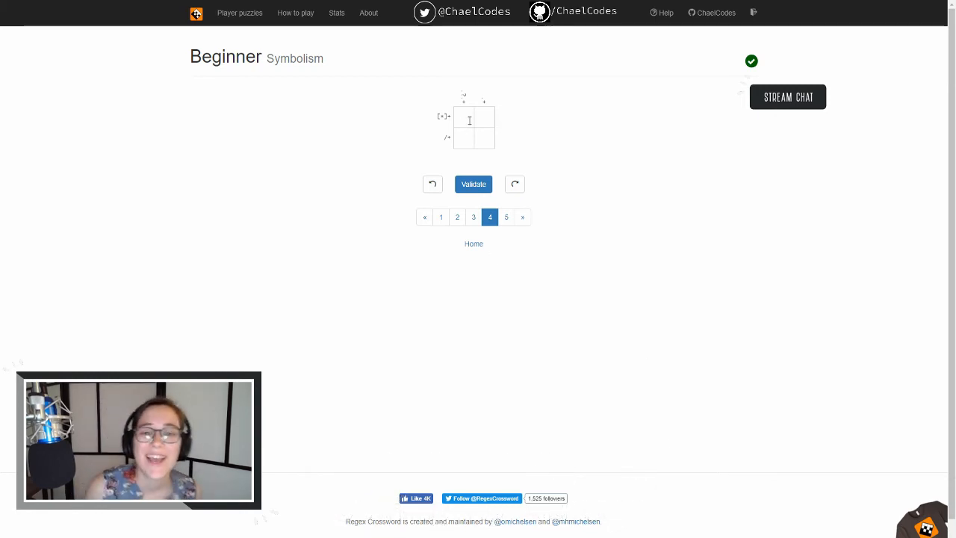
{"action": "left_click", "coordinate": [469, 117]}
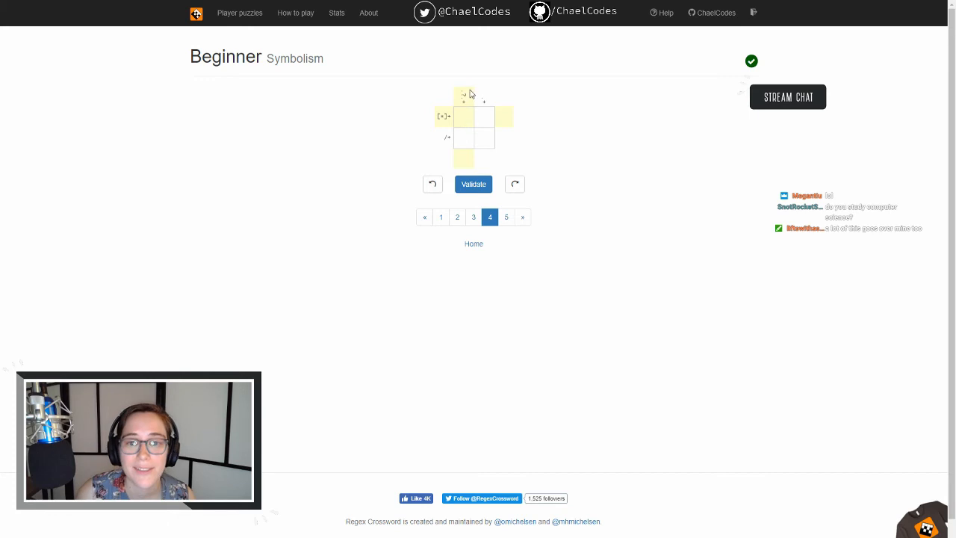
{"action": "mouse_move", "coordinate": [510, 112]}
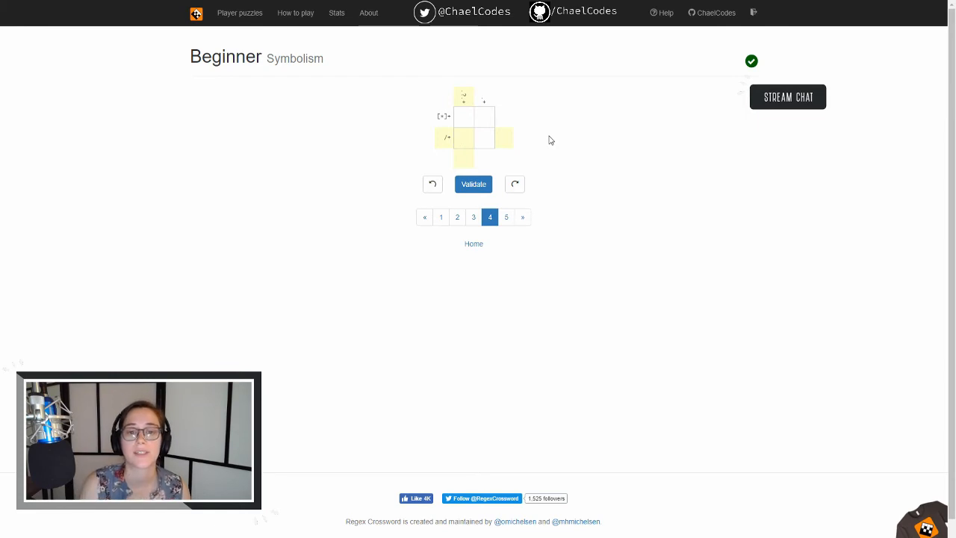
{"action": "left_click", "coordinate": [464, 139]}
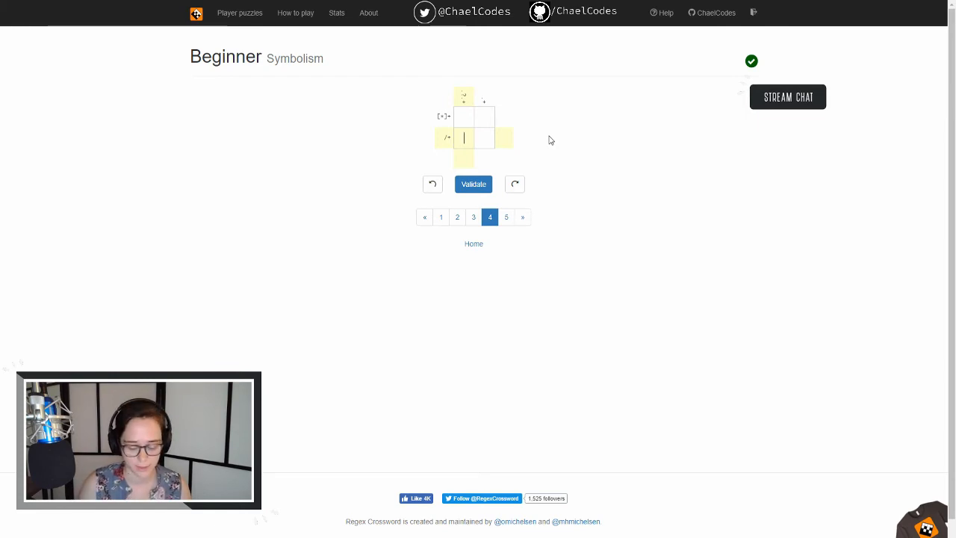
- Finish Symbolism with slashes along the bottom row and asterisks in both top squares
{"action": "type", "text": "/"}
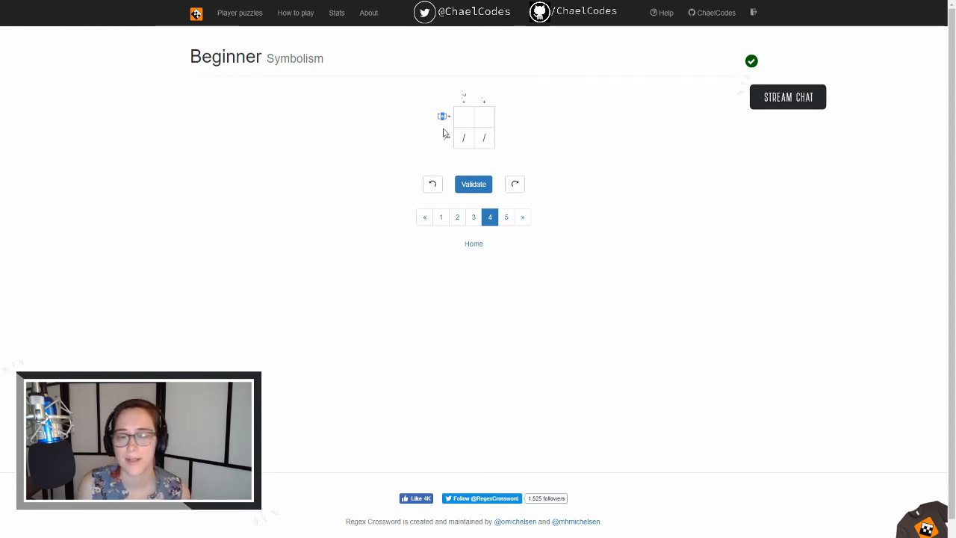
{"action": "left_click", "coordinate": [463, 116]}
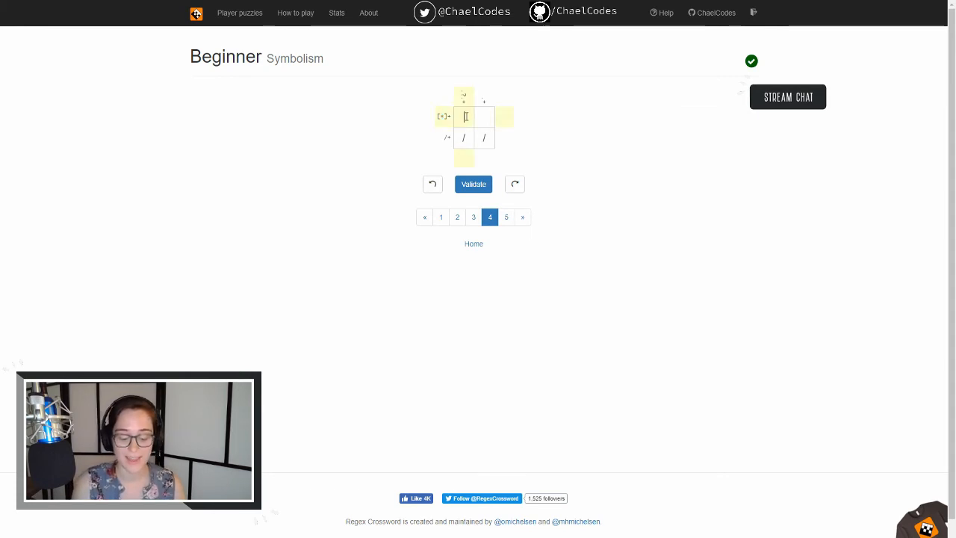
{"action": "type", "text": "*"}
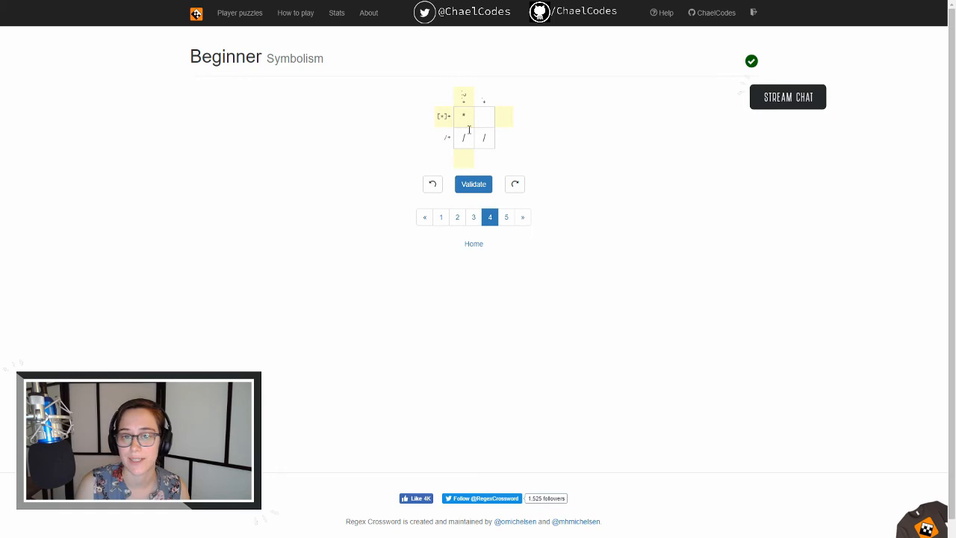
{"action": "left_click", "coordinate": [483, 118]}
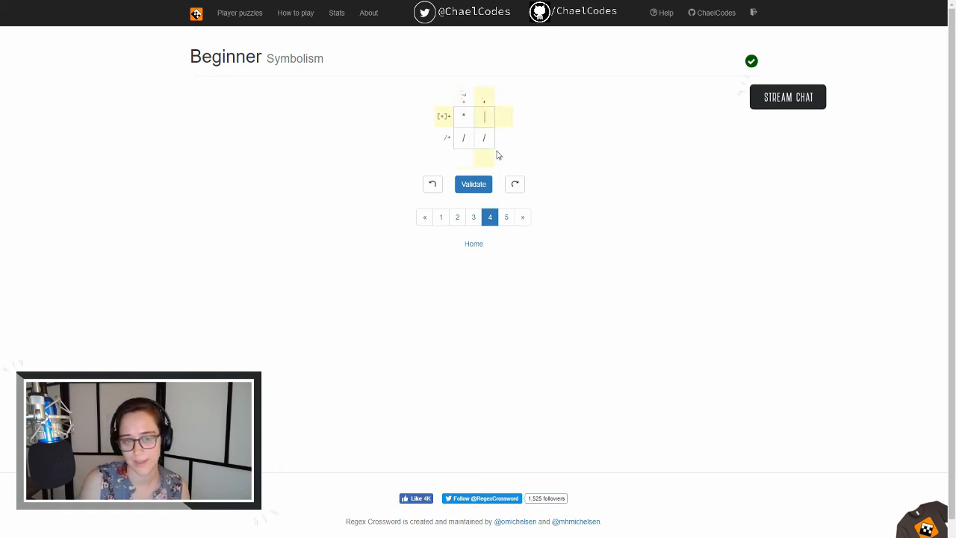
{"action": "type", "text": "*"}
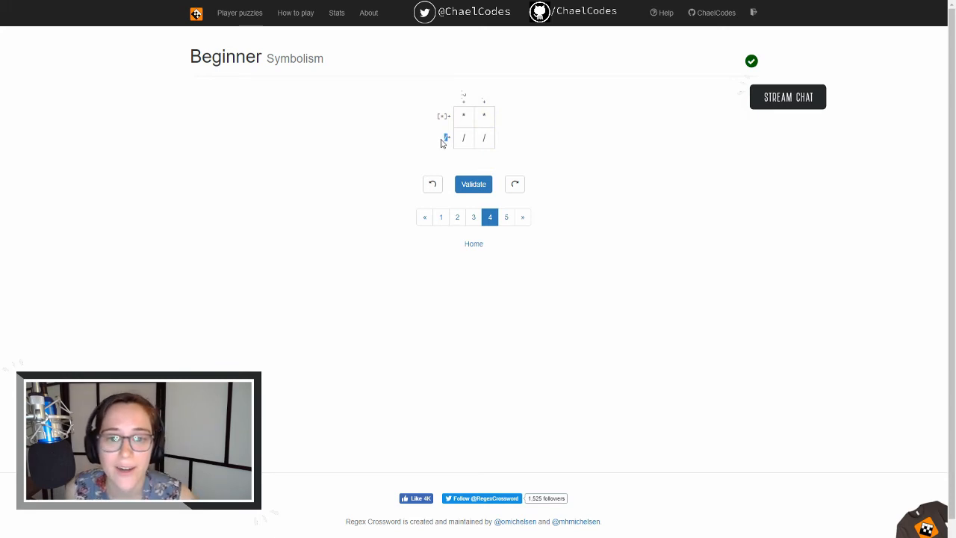
{"action": "mouse_move", "coordinate": [439, 137]}
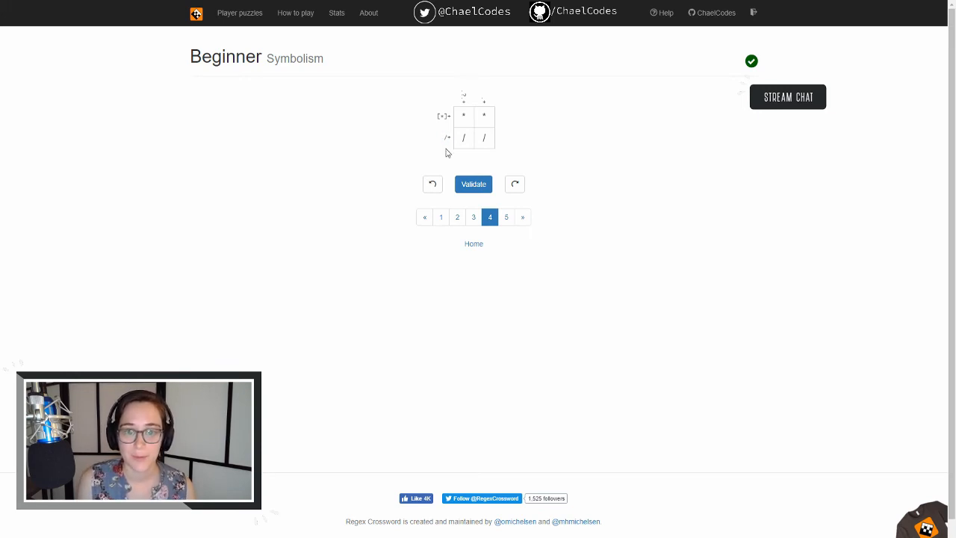
{"action": "mouse_move", "coordinate": [511, 140]}
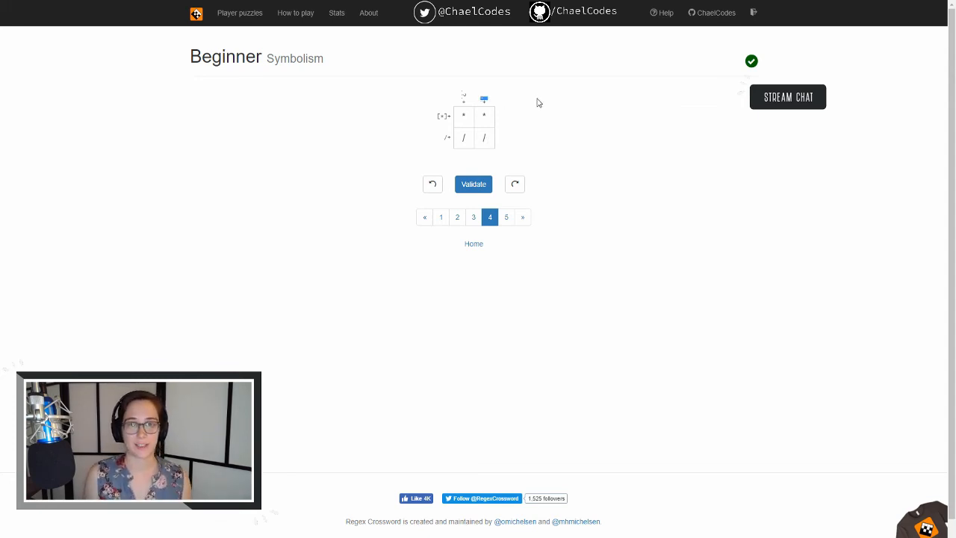
- Validate the Symbolism grid, advancing to the Airstrip One puzzle
{"action": "left_click", "coordinate": [484, 116]}
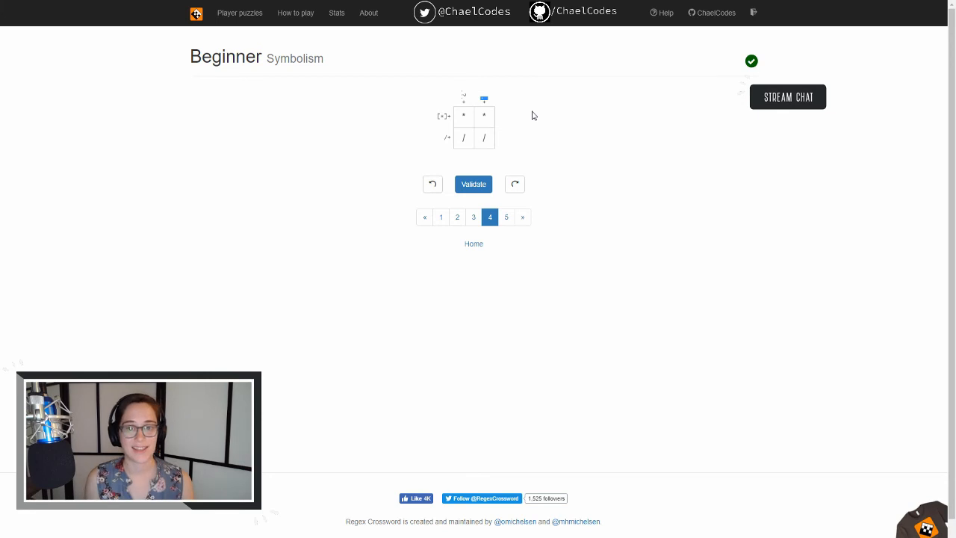
{"action": "mouse_move", "coordinate": [469, 108]}
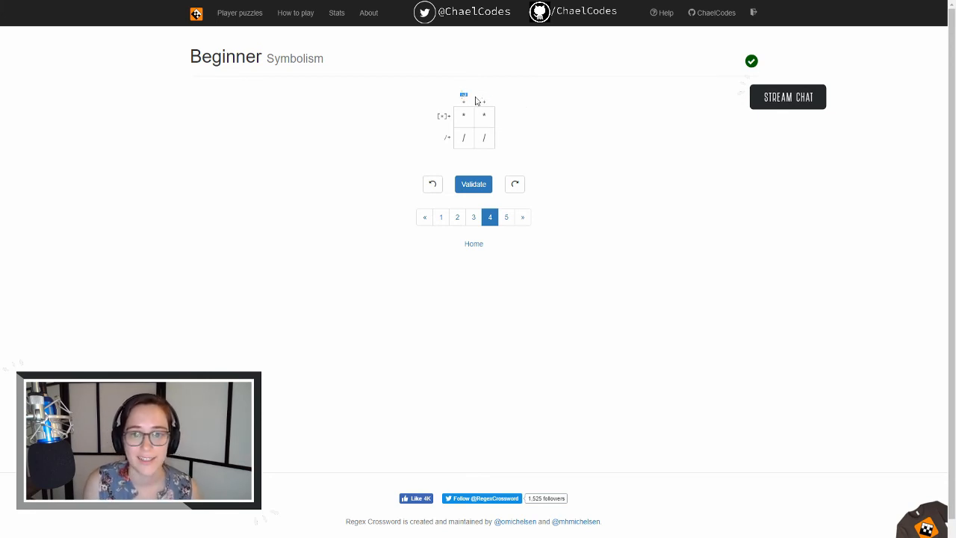
{"action": "mouse_move", "coordinate": [513, 89]}
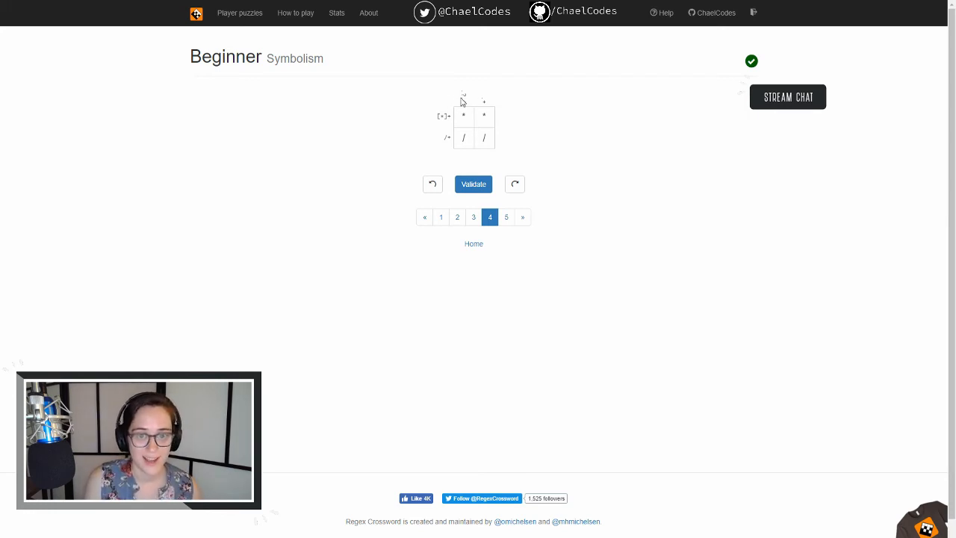
{"action": "mouse_move", "coordinate": [561, 132]}
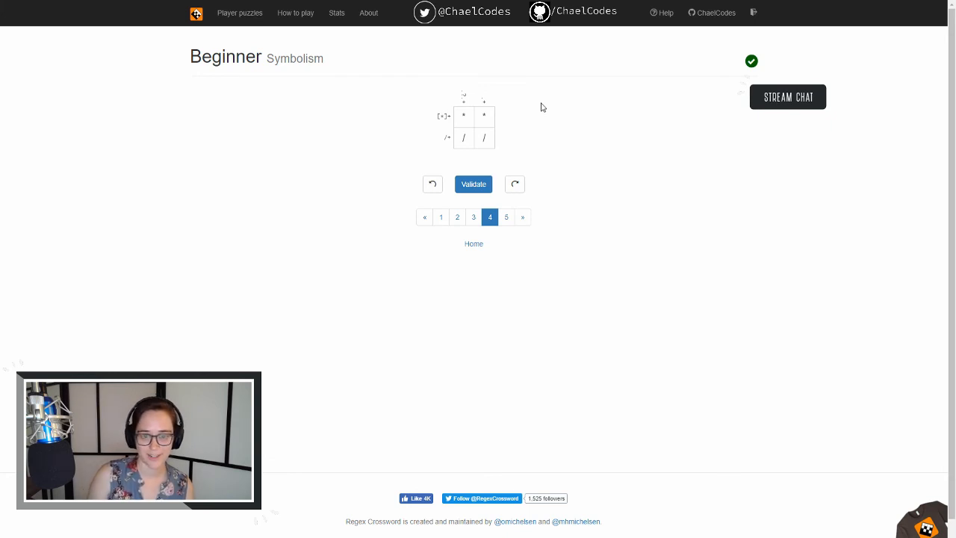
{"action": "mouse_move", "coordinate": [501, 157]}
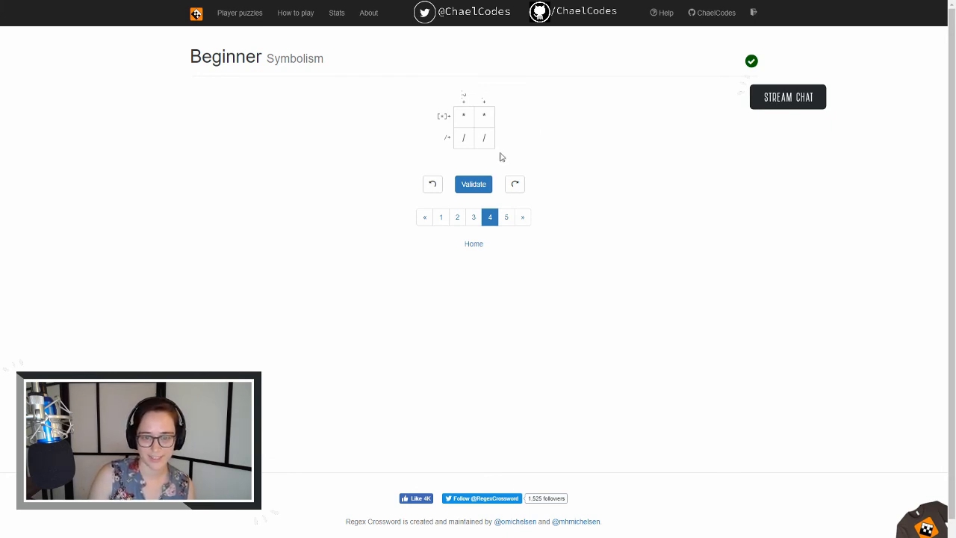
{"action": "left_click", "coordinate": [473, 184]}
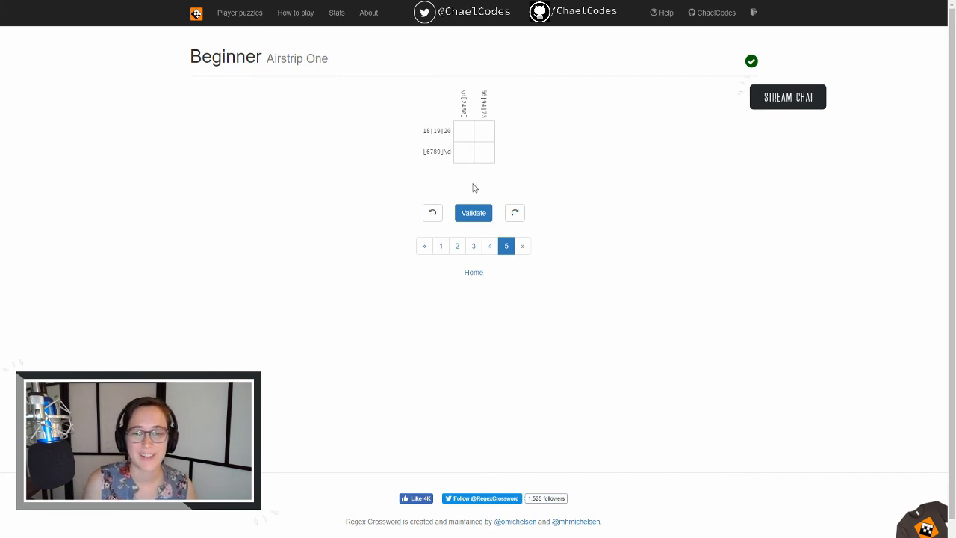
{"action": "mouse_move", "coordinate": [474, 175]}
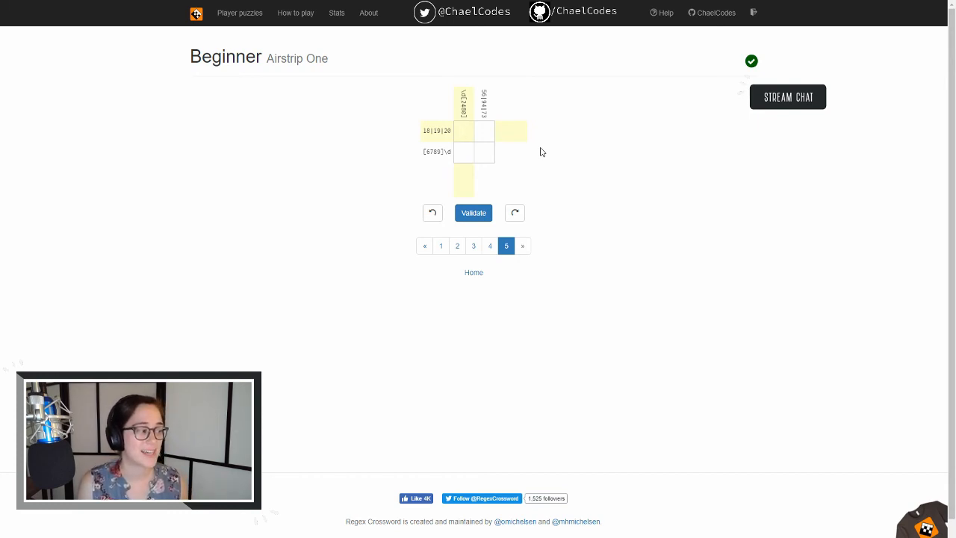
- Select the top-left square of the Airstrip One grid
{"action": "left_click", "coordinate": [463, 132]}
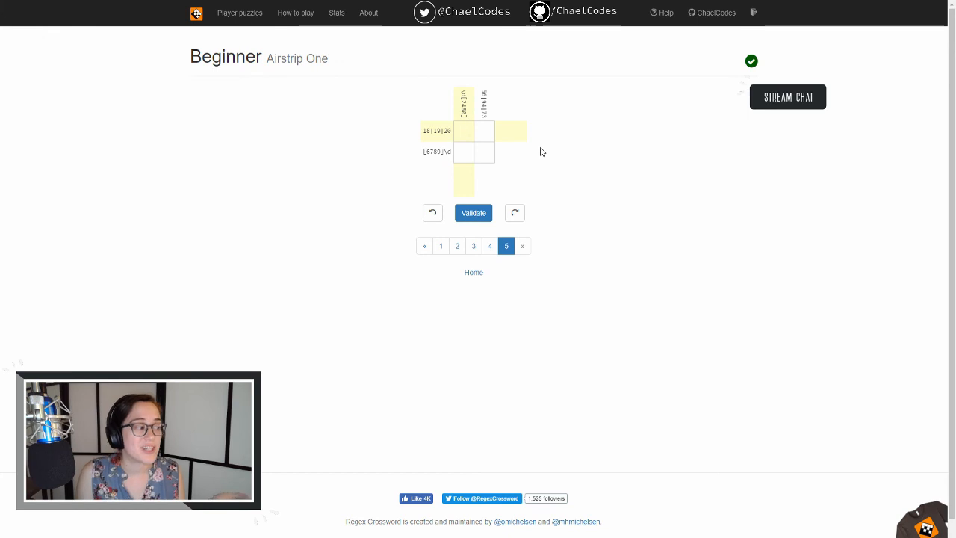
{"action": "left_click", "coordinate": [464, 131]}
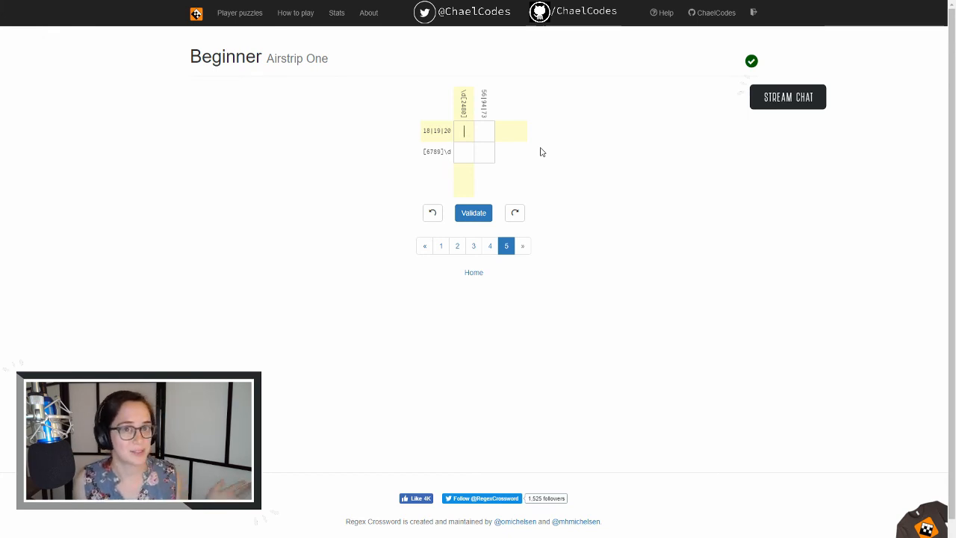
{"action": "mouse_move", "coordinate": [479, 148]}
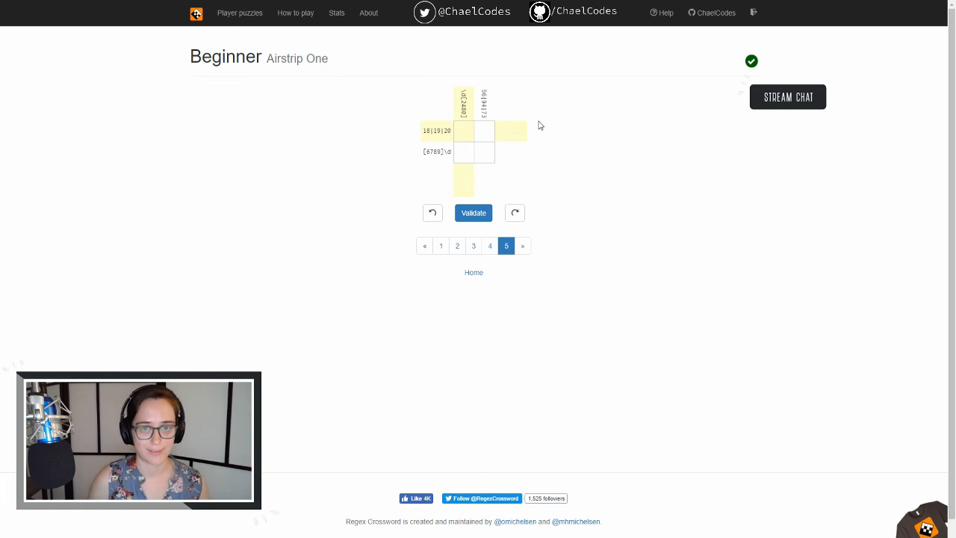
{"action": "mouse_move", "coordinate": [534, 121]}
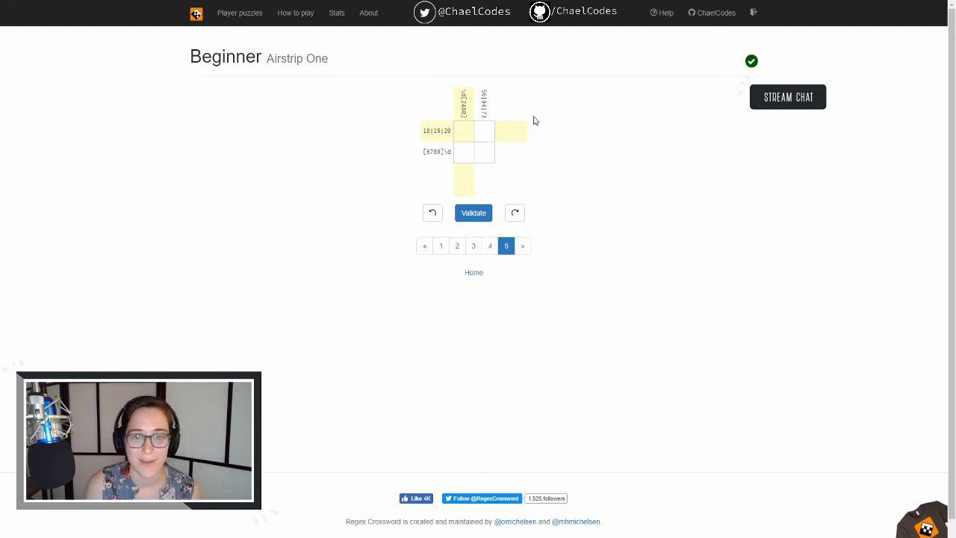
{"action": "left_click", "coordinate": [465, 153]}
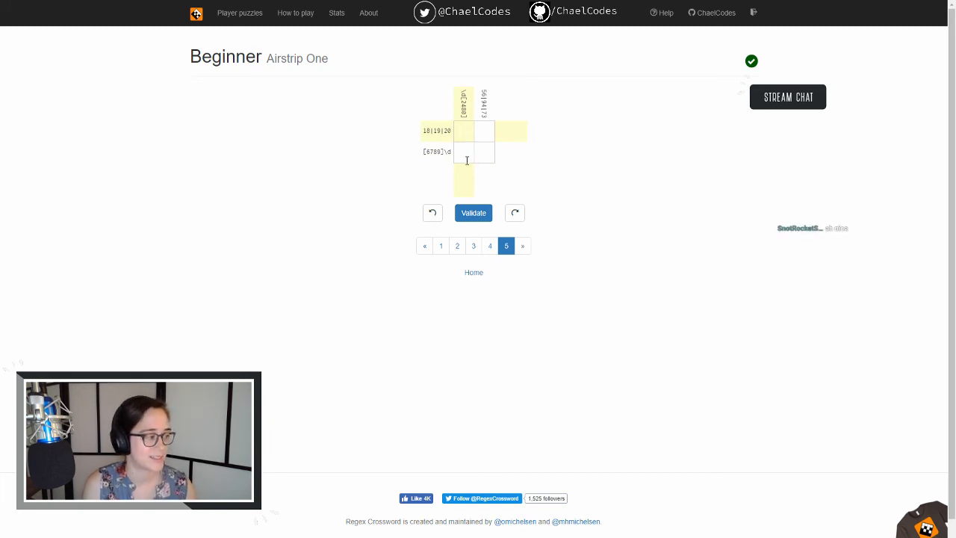
{"action": "left_click", "coordinate": [463, 131]}
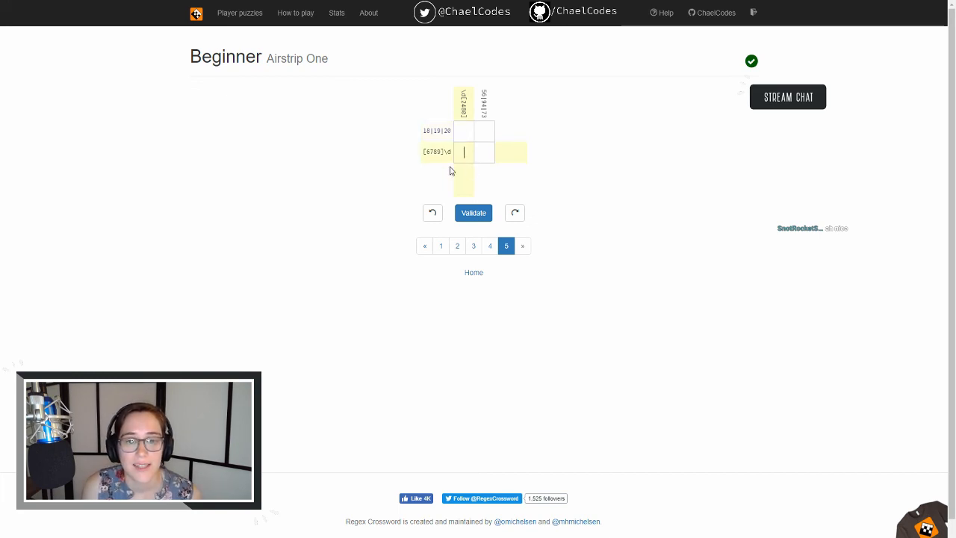
{"action": "mouse_move", "coordinate": [437, 161]}
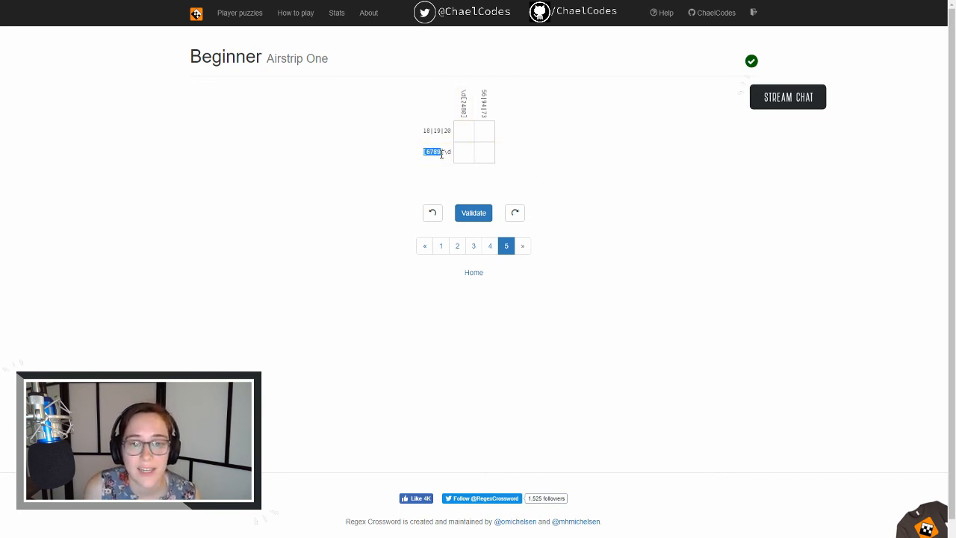
{"action": "left_click", "coordinate": [466, 153]}
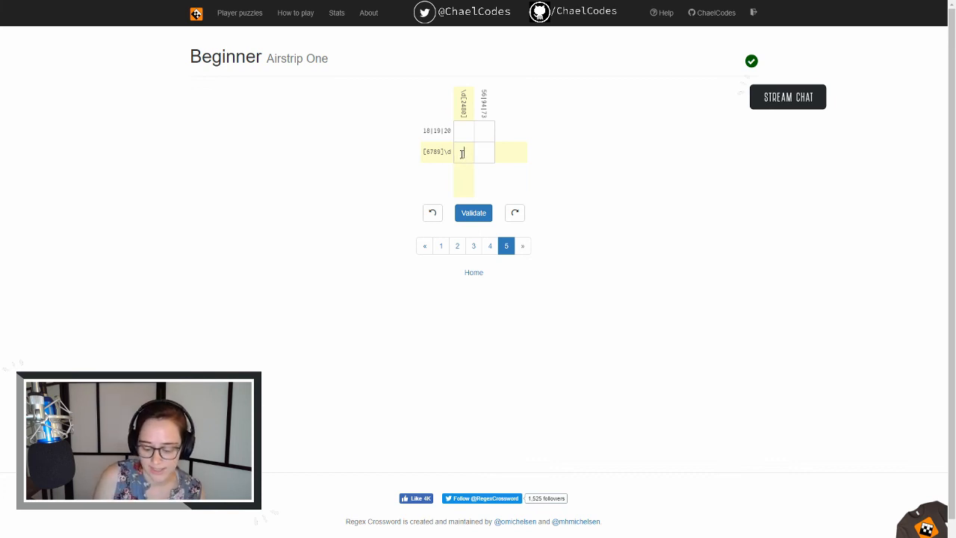
- Enter the digits 8, 9, 1 and 4 so the grid reads 19 over 84
{"action": "type", "text": "8"}
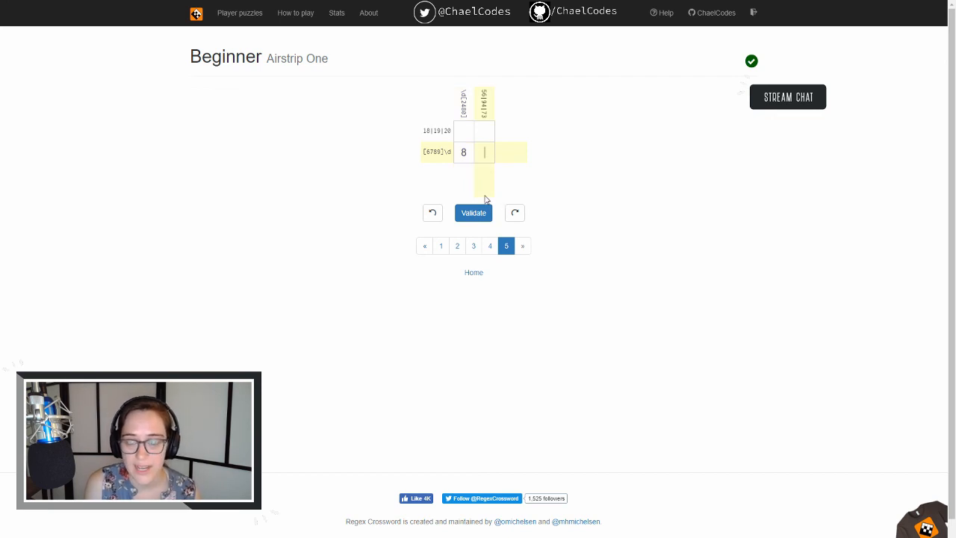
{"action": "left_click", "coordinate": [484, 152]}
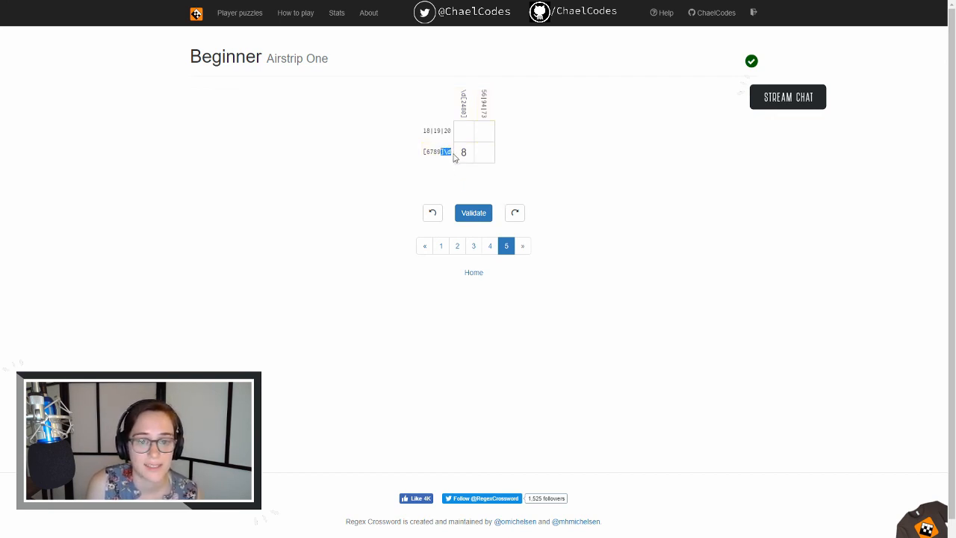
{"action": "left_click", "coordinate": [483, 152]}
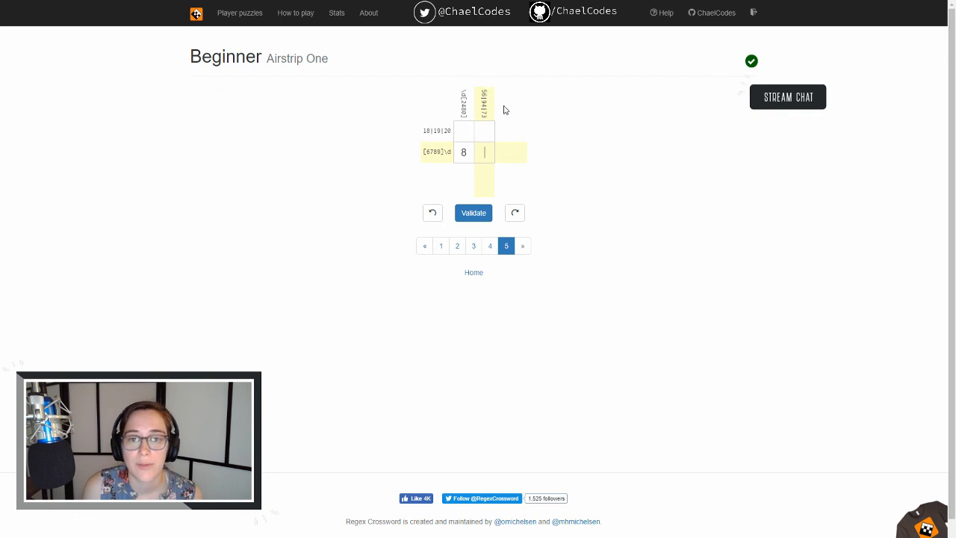
{"action": "left_click", "coordinate": [484, 130]}
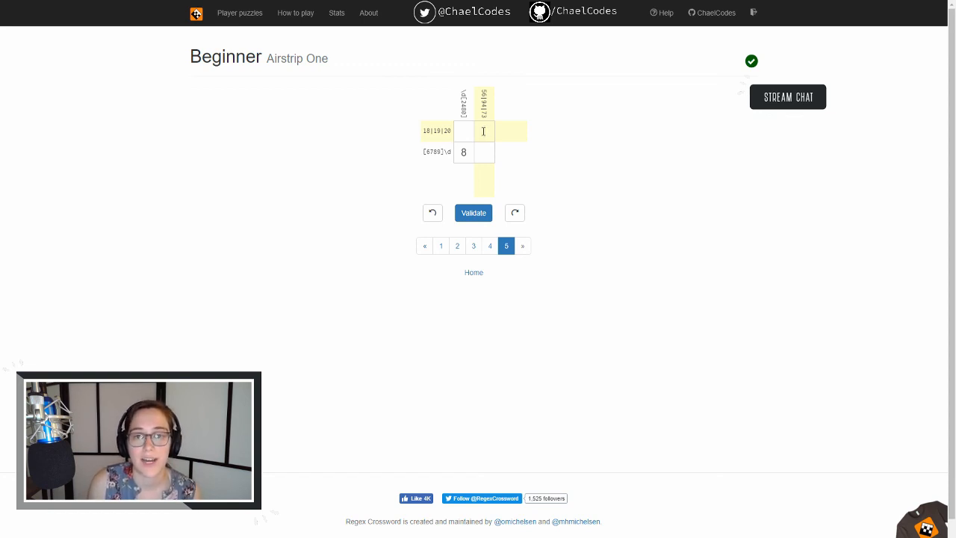
{"action": "left_click", "coordinate": [484, 131]}
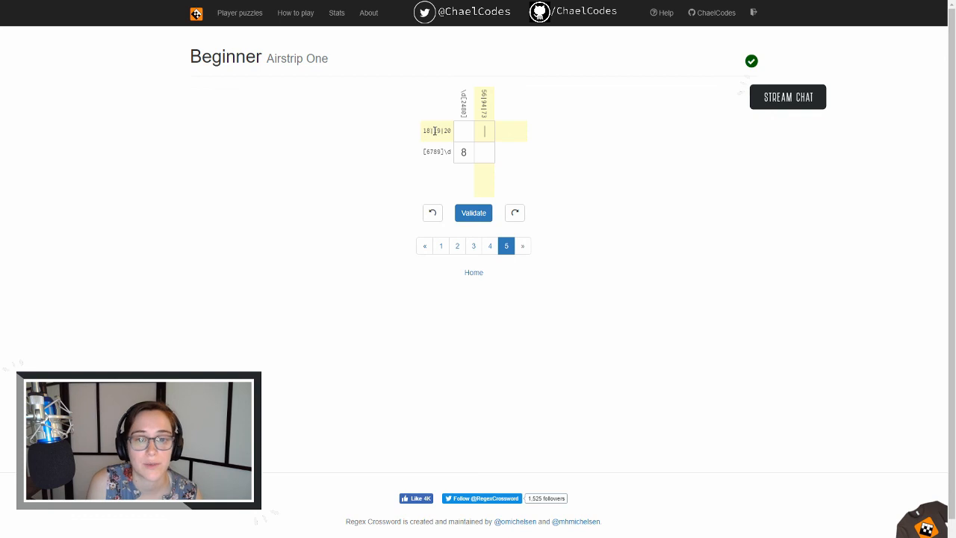
{"action": "type", "text": "9"}
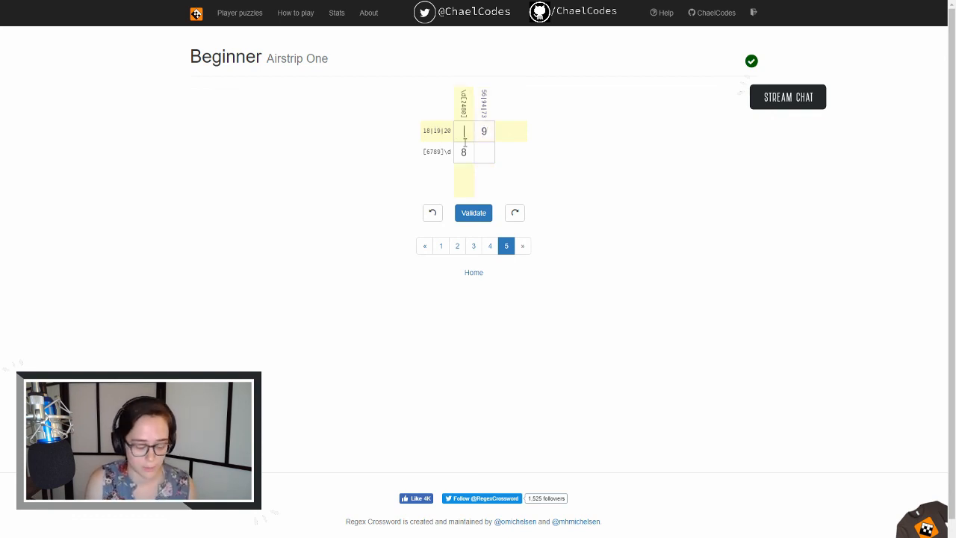
{"action": "type", "text": "1"}
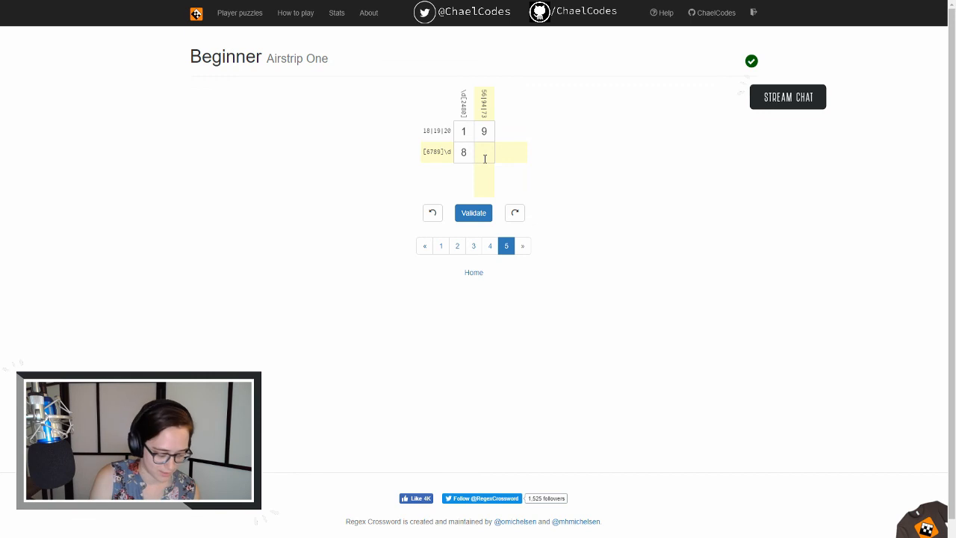
{"action": "type", "text": "4"}
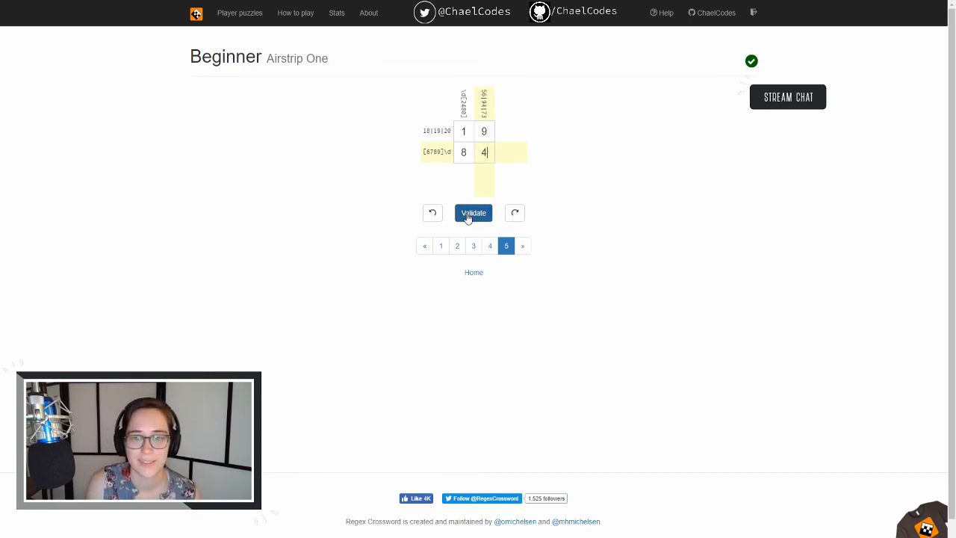
{"action": "left_click", "coordinate": [474, 213]}
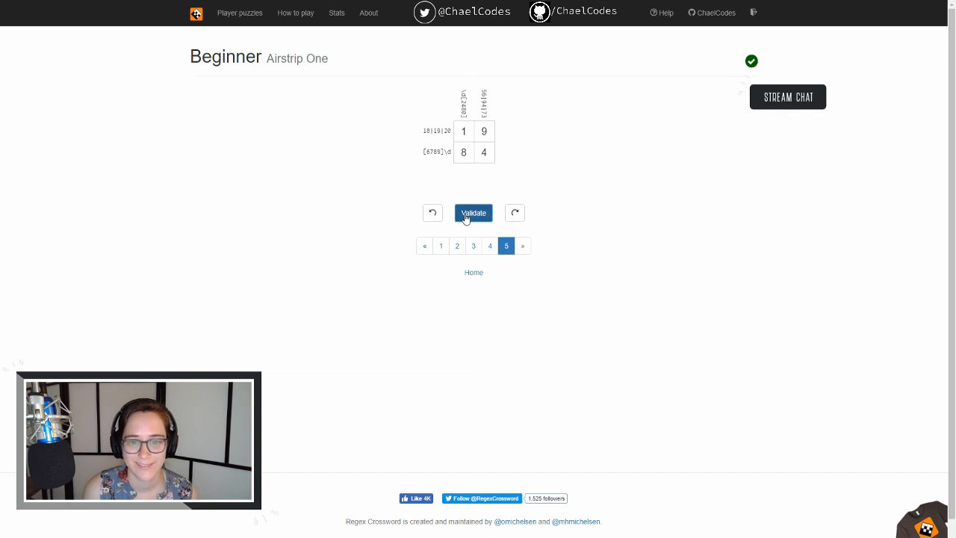
{"action": "mouse_move", "coordinate": [593, 196]}
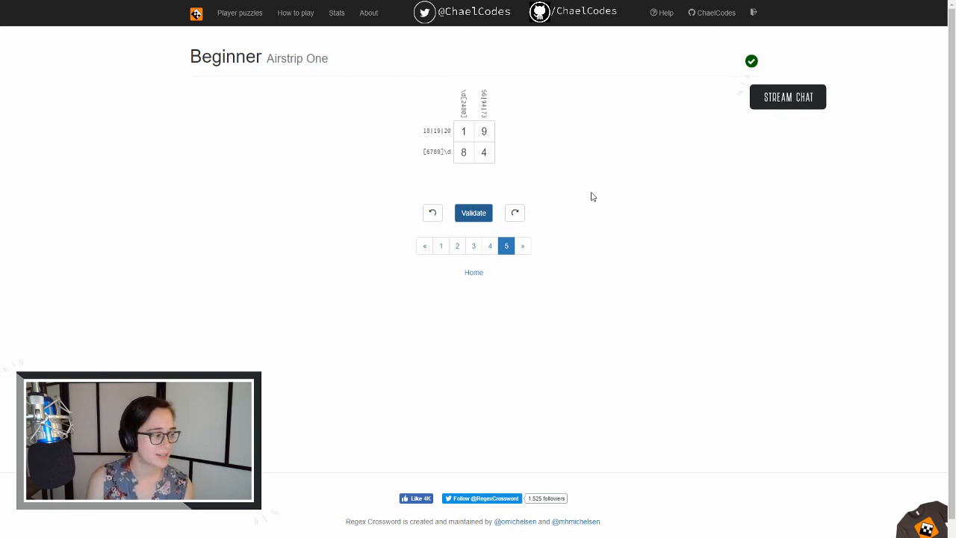
{"action": "mouse_move", "coordinate": [556, 304]}
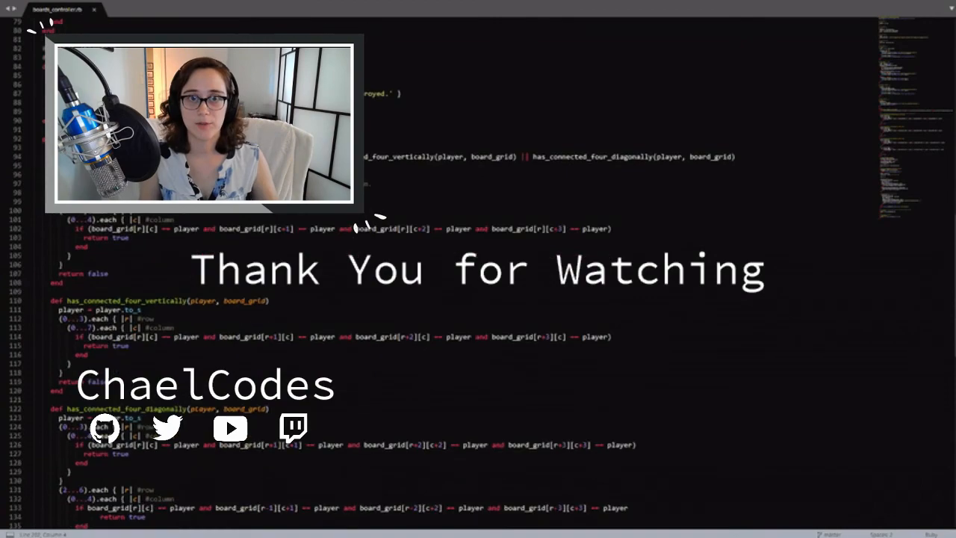
{"action": "scroll", "scroll_direction": "down", "scroll_amount": 3}
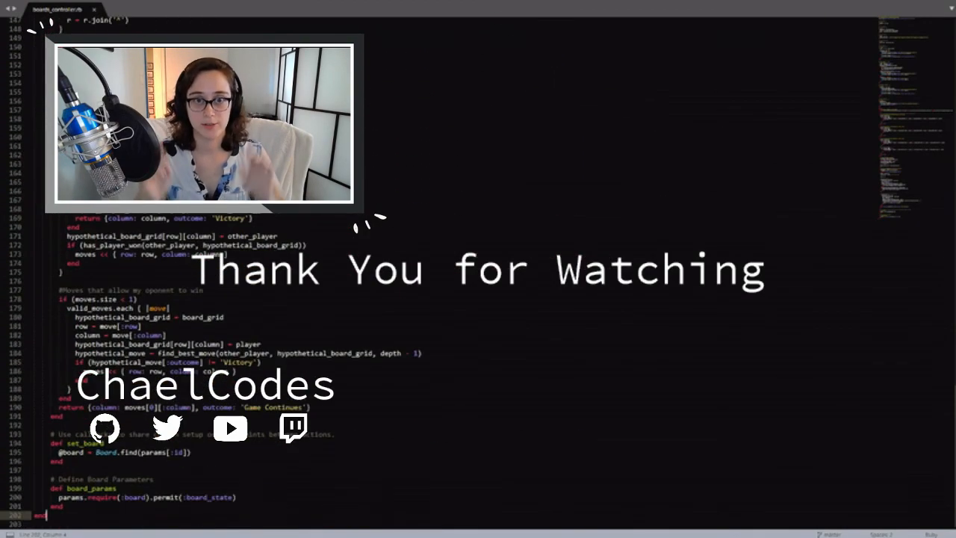
{"action": "scroll", "scroll_direction": "up", "scroll_amount": 3}
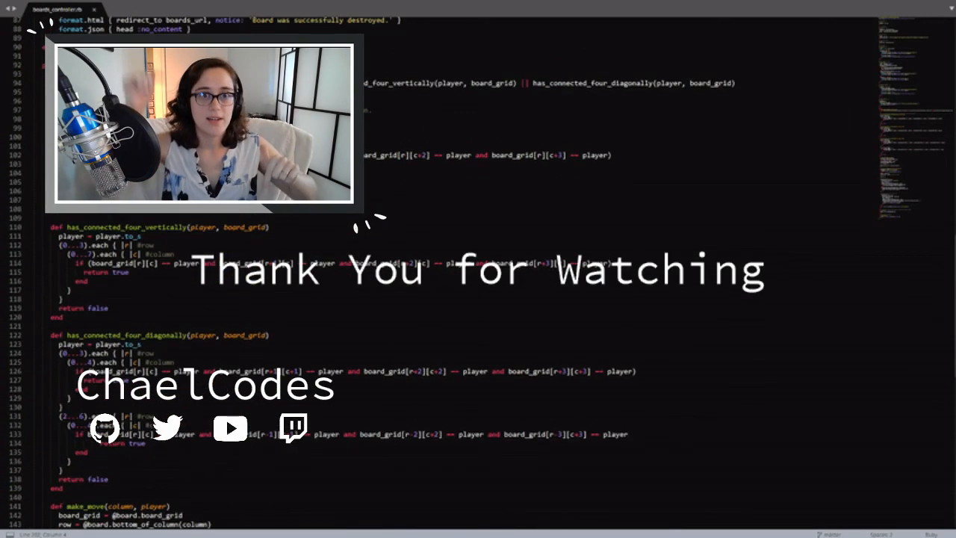
{"action": "scroll", "scroll_direction": "up", "scroll_amount": 3}
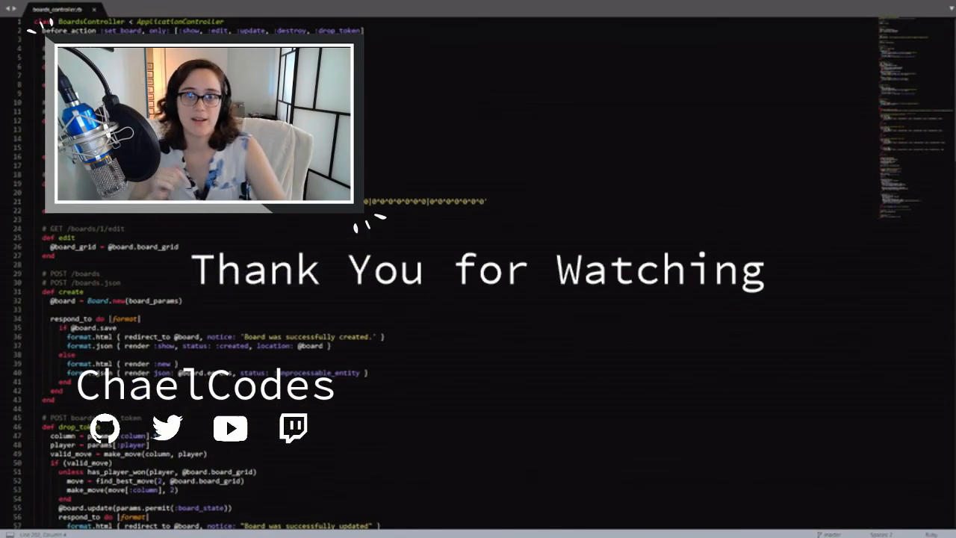
{"action": "scroll", "scroll_direction": "down", "scroll_amount": 3}
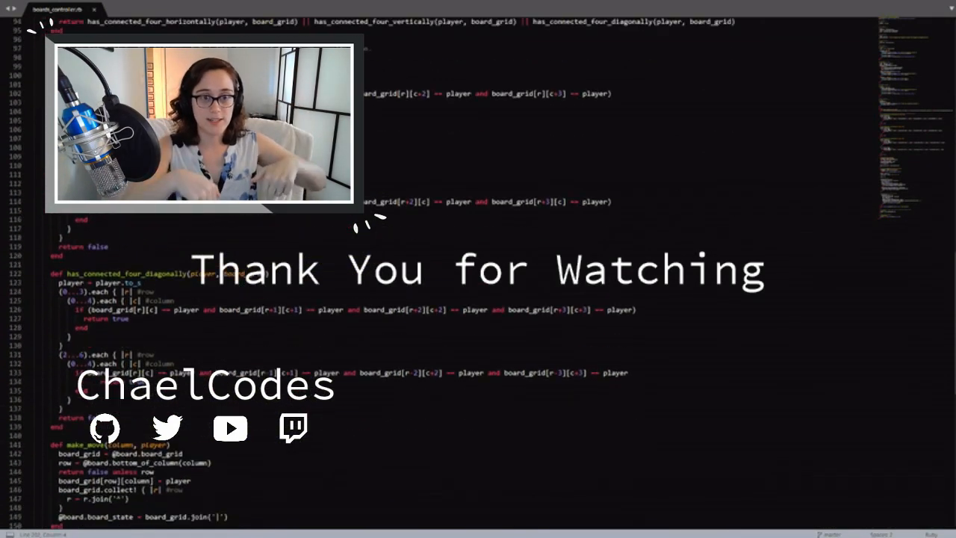
{"action": "scroll", "scroll_direction": "down", "scroll_amount": 3}
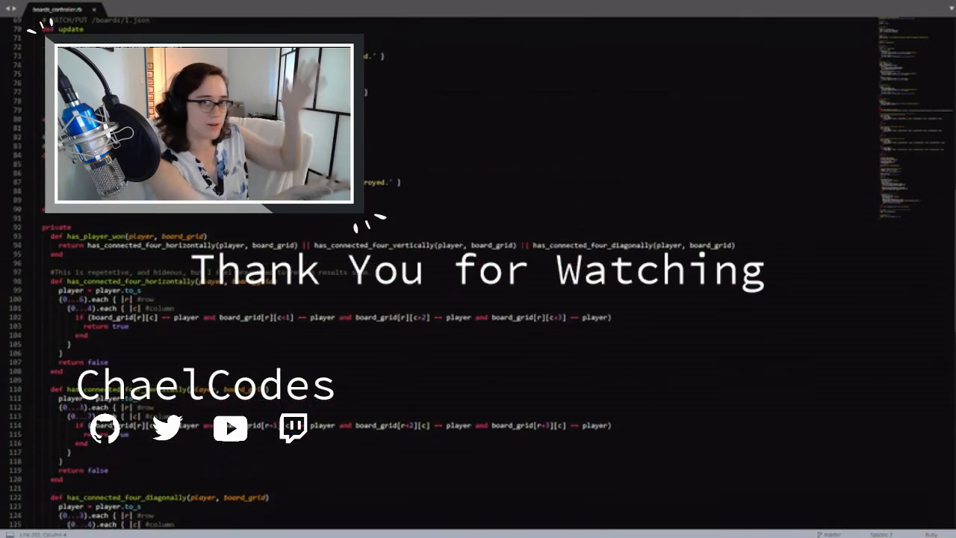
{"action": "scroll", "scroll_direction": "up", "scroll_amount": 3}
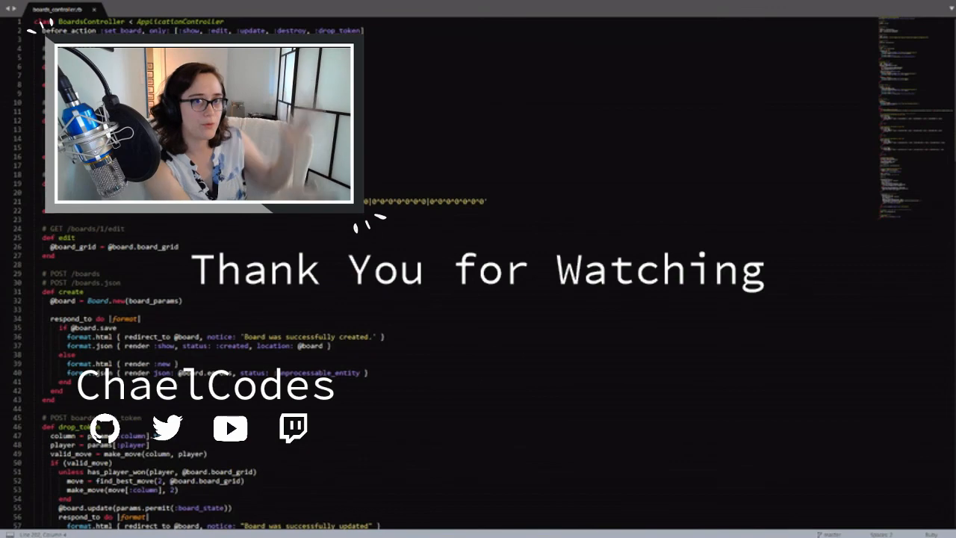
{"action": "scroll", "scroll_direction": "down", "scroll_amount": 3}
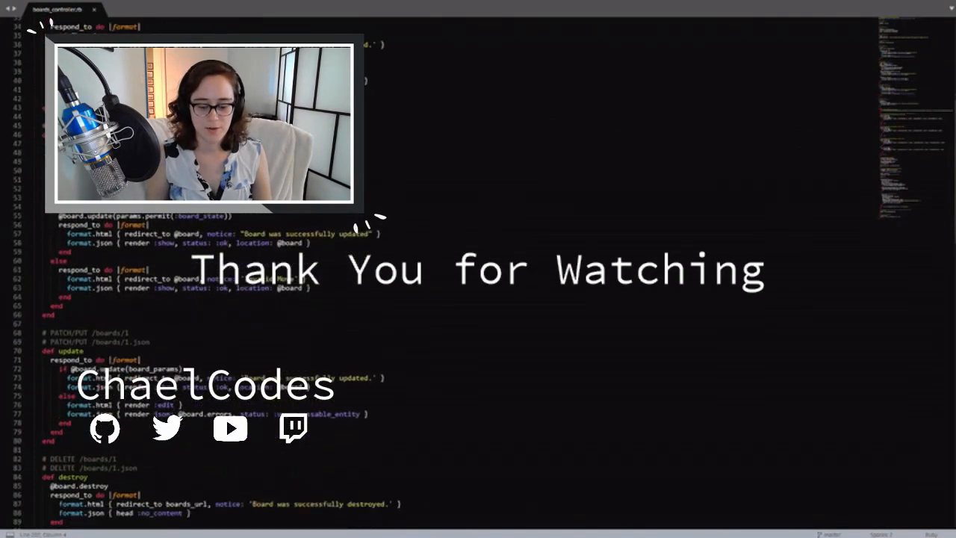
{"action": "scroll", "scroll_direction": "down", "scroll_amount": 3}
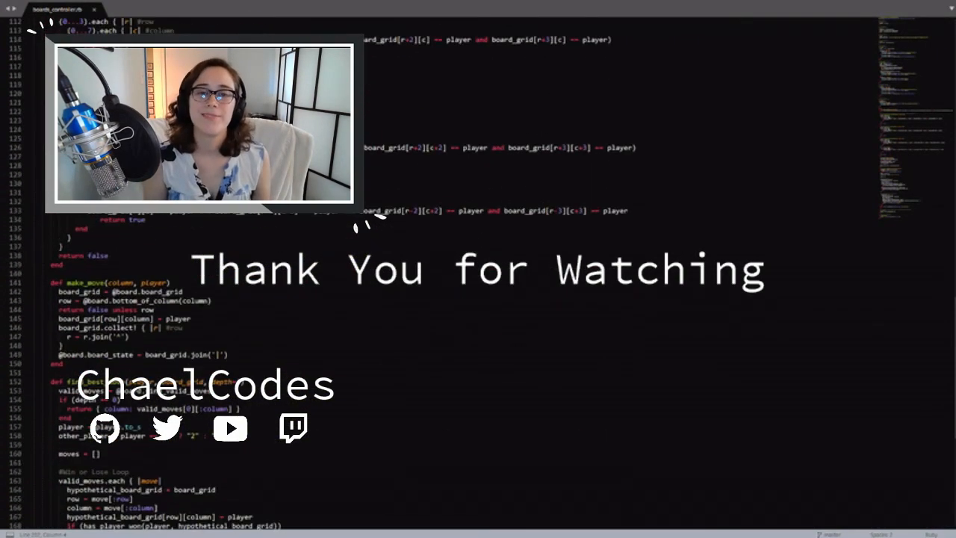
{"action": "scroll", "scroll_direction": "down", "scroll_amount": 3}
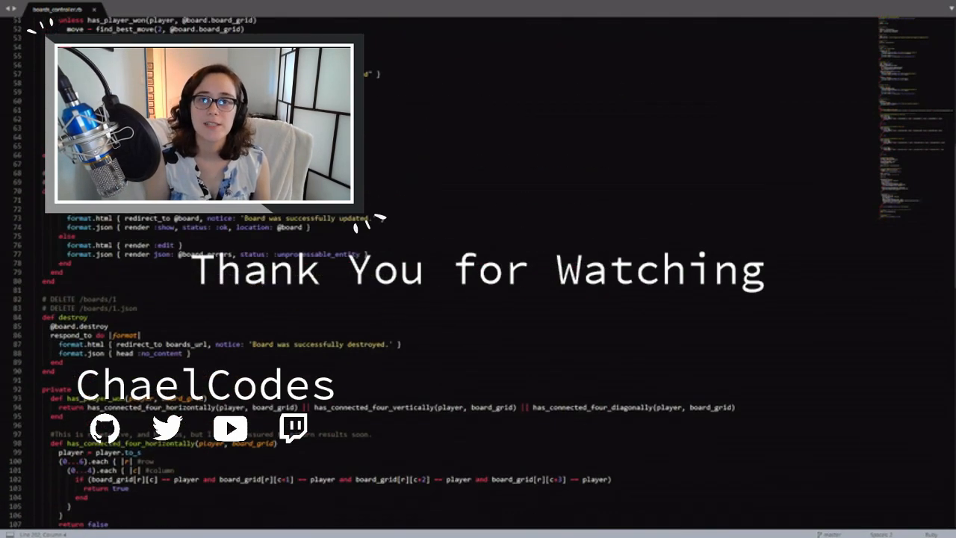
{"action": "scroll", "scroll_direction": "up", "scroll_amount": 3}
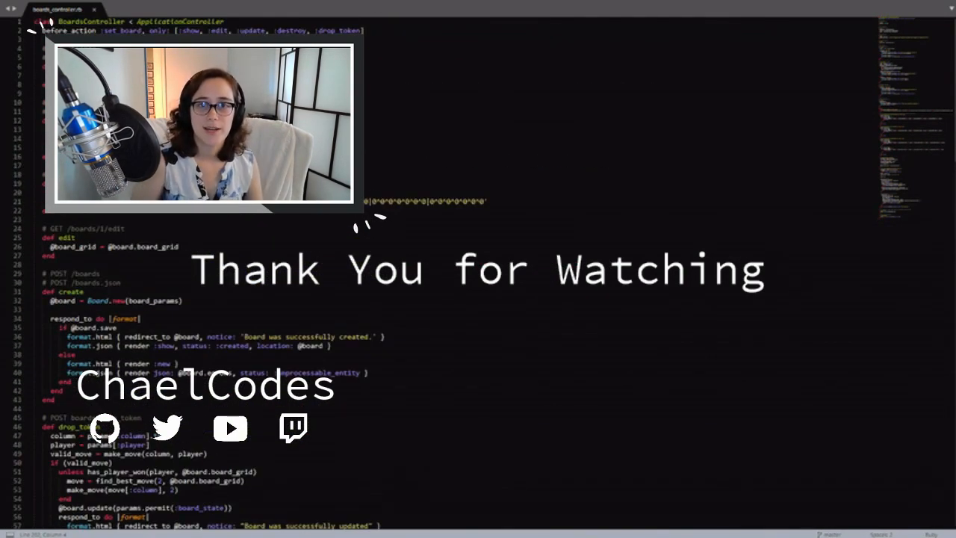
{"action": "scroll", "scroll_direction": "down", "scroll_amount": 3}
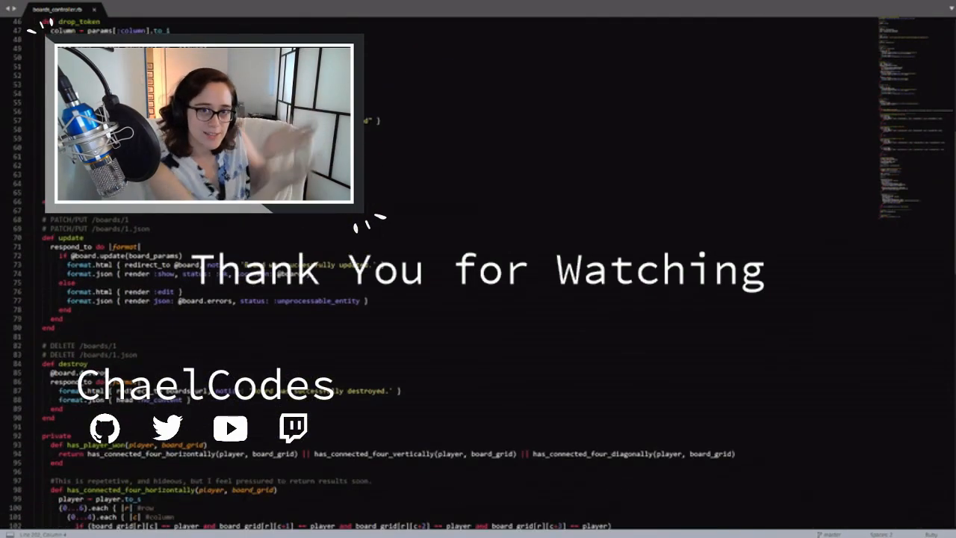
{"action": "scroll", "scroll_direction": "down", "scroll_amount": 3}
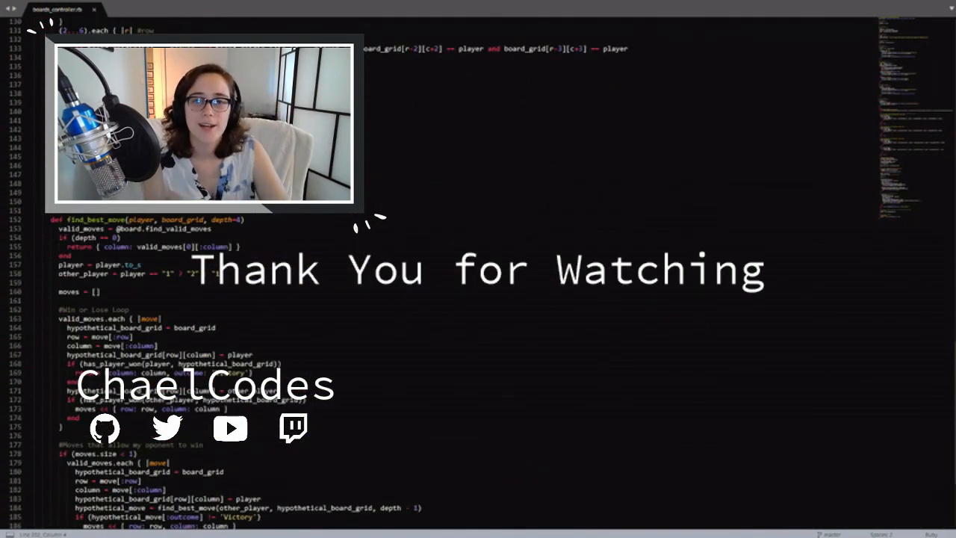